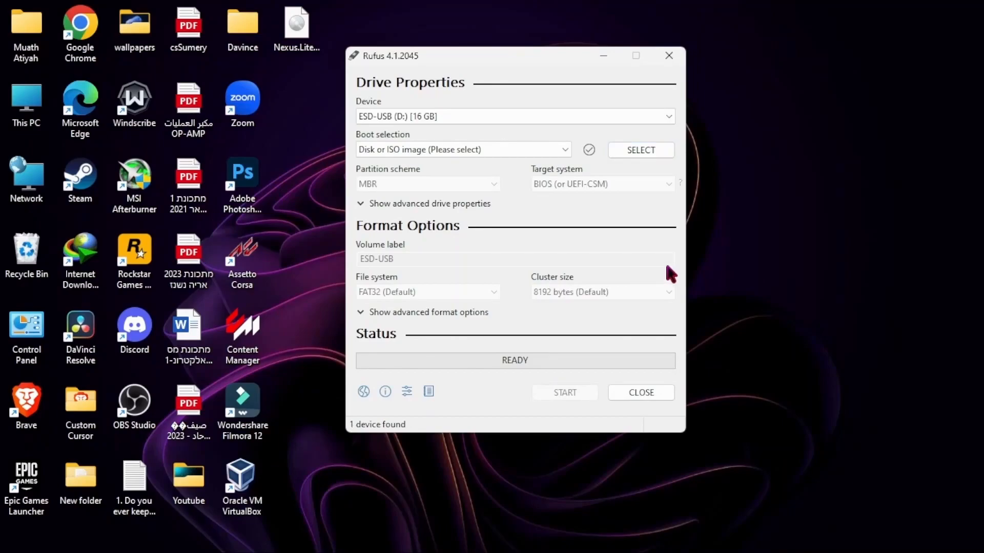
Load Nexus.LiteOS.10.Home.x64.iso as the boot image for the 16 GB USB with GPT/UEFI
{"action": "left_click", "coordinate": [641, 150]}
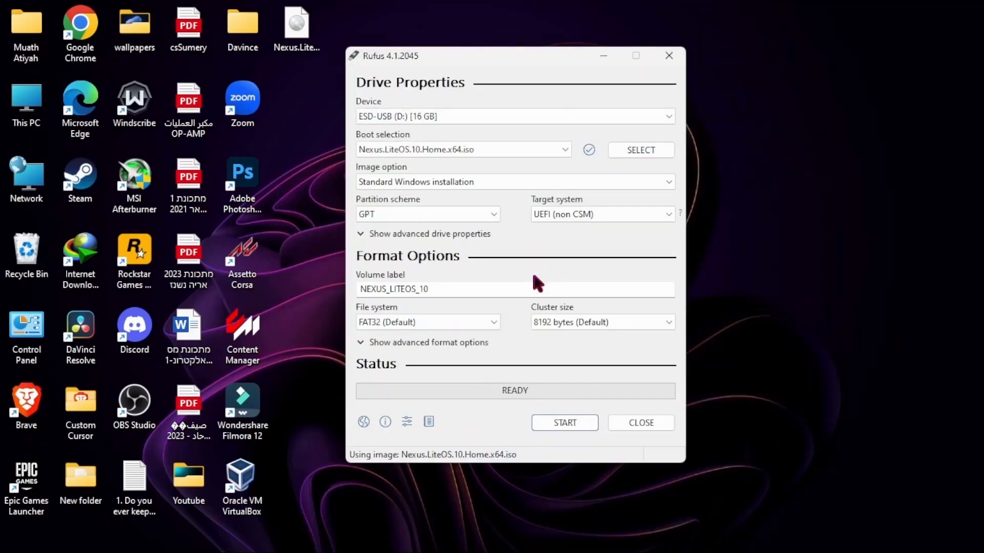
{"action": "mouse_move", "coordinate": [43, 135]}
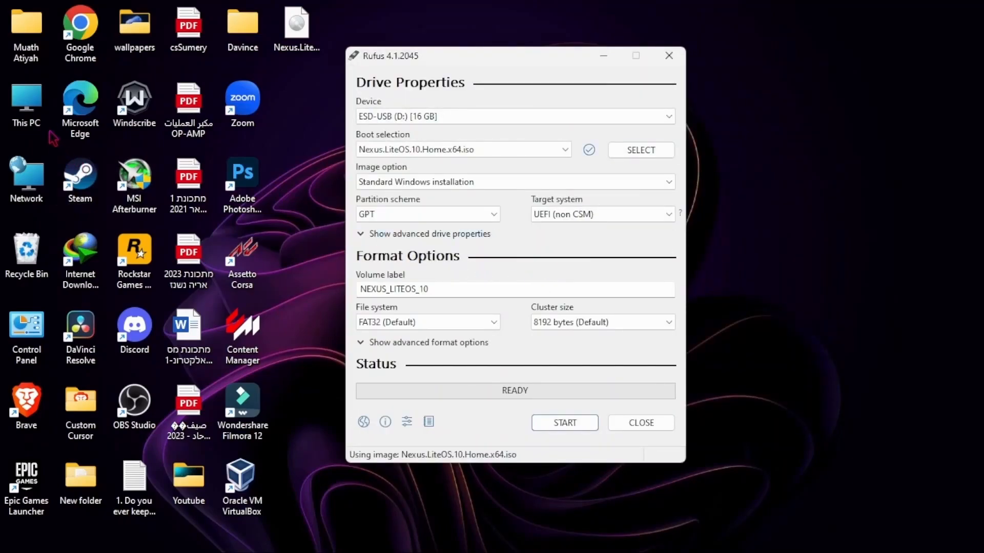
Check in Disk Management that Disk 0's Volumes properties show a GPT partition style
{"action": "left_click", "coordinate": [427, 215]}
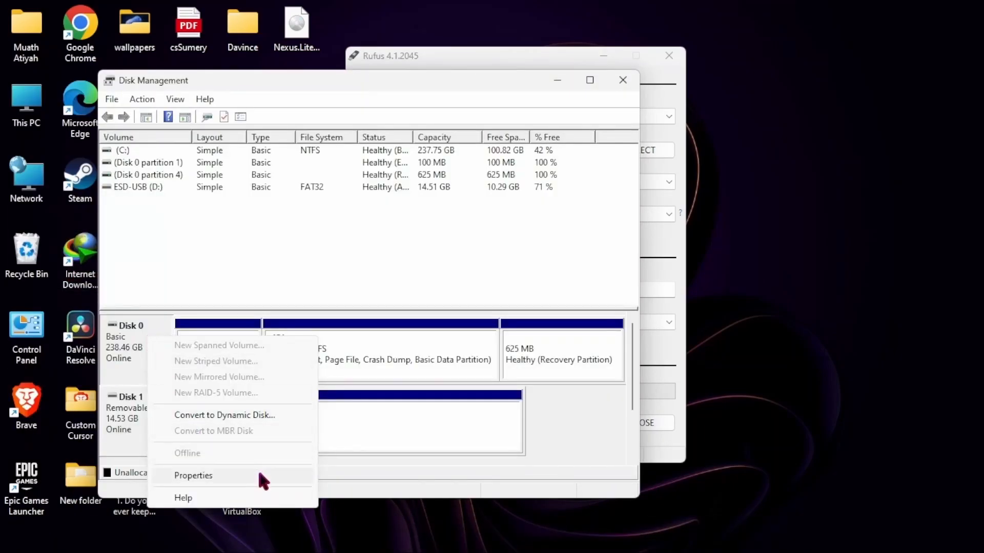
{"action": "left_click", "coordinate": [192, 476]}
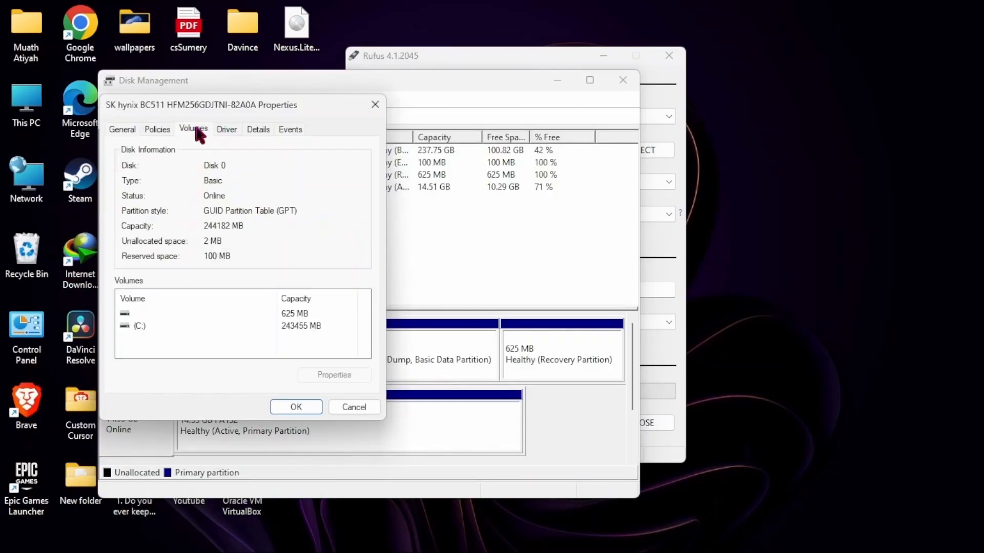
{"action": "mouse_move", "coordinate": [297, 223]}
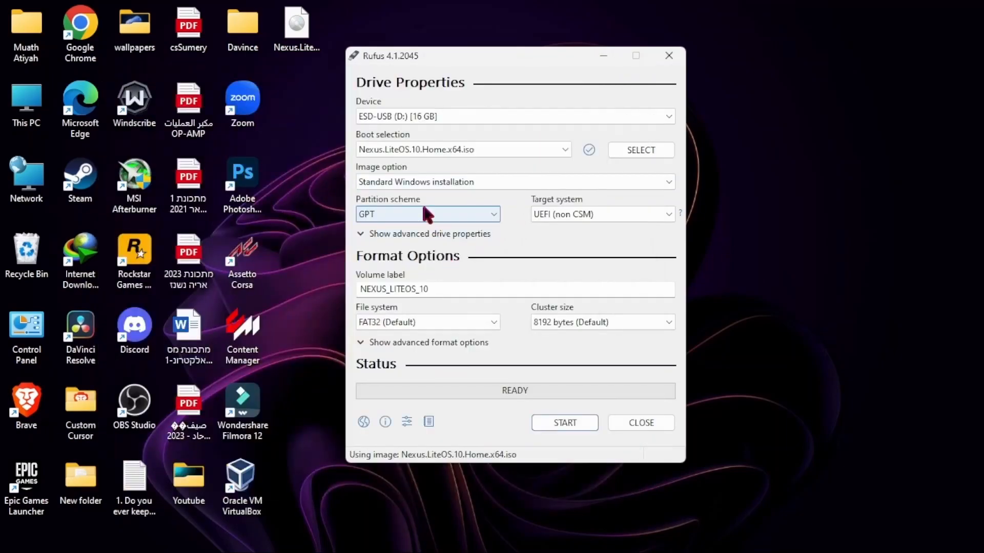
{"action": "left_click", "coordinate": [565, 422]}
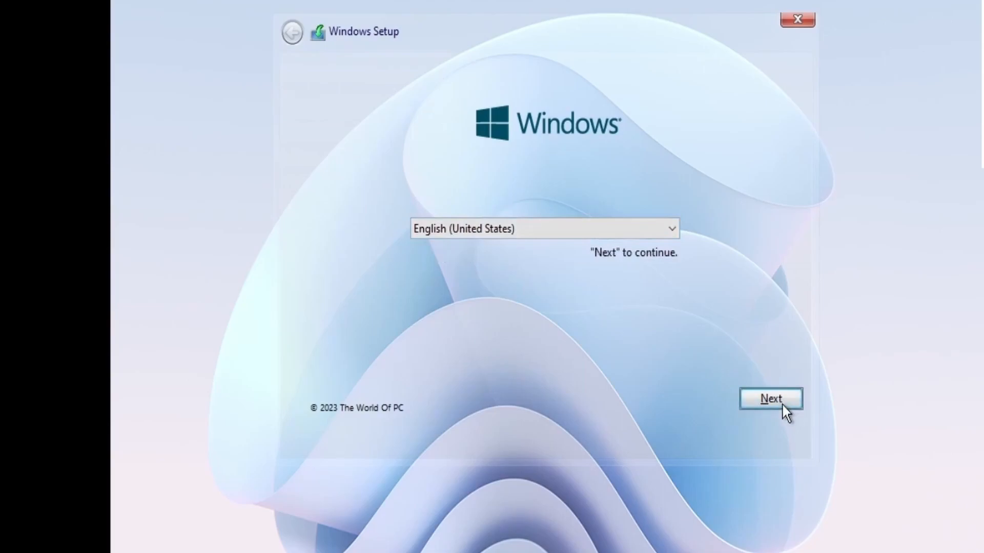
Continue past language selection and choose the Non-Defender Nexus LiteOS 10 Home edition
{"action": "left_click", "coordinate": [771, 398]}
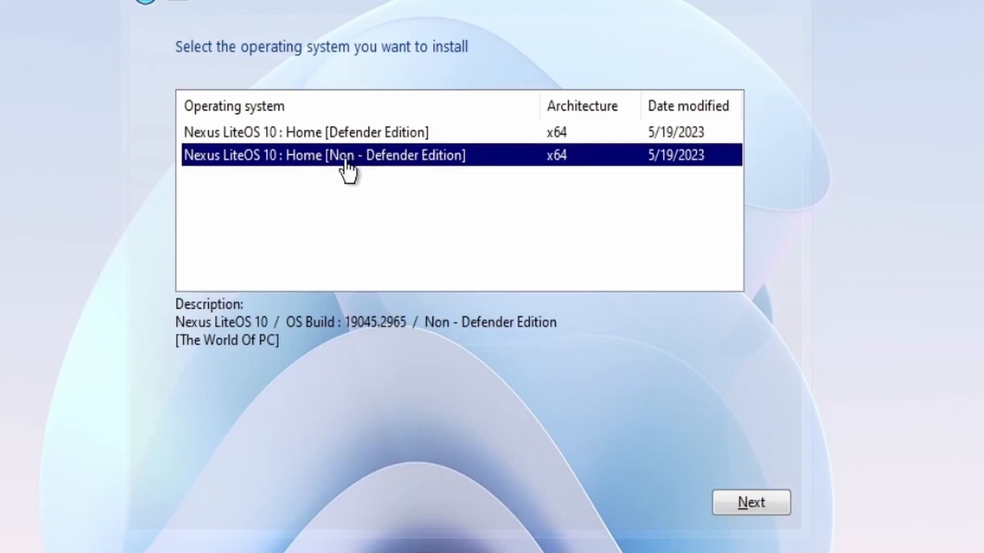
{"action": "left_click", "coordinate": [750, 502]}
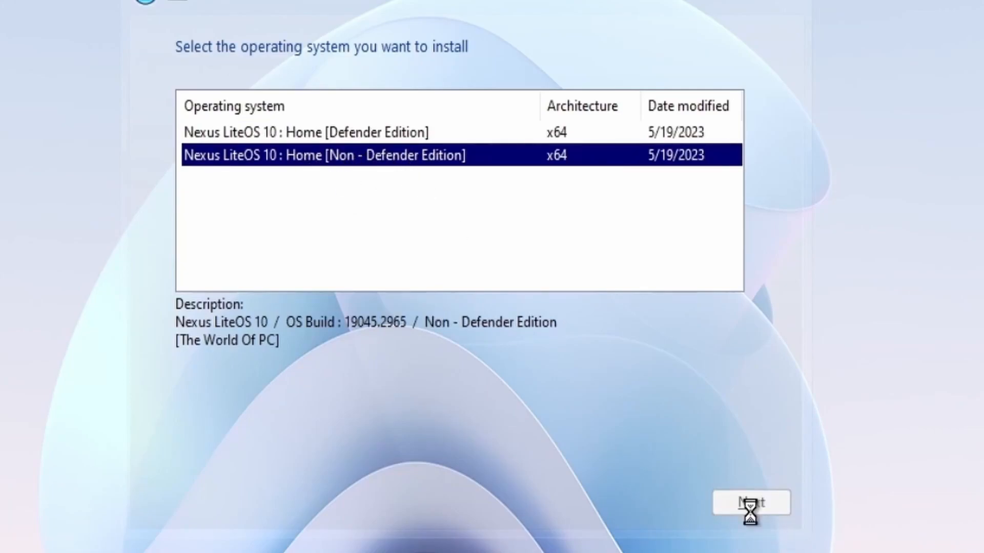
{"action": "left_click", "coordinate": [750, 503]}
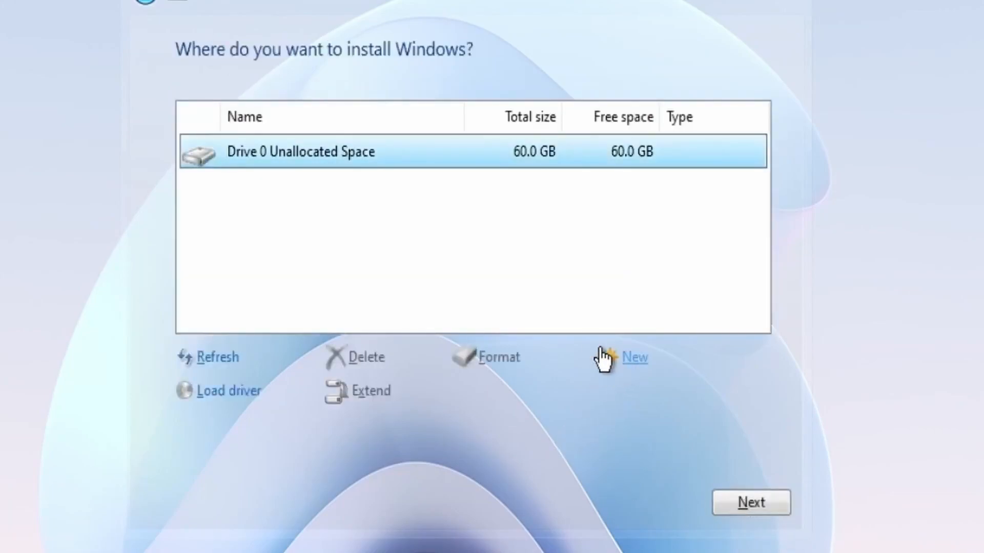
Create partitions on Drive 0's unallocated space and begin installing to Partition 4
{"action": "left_click", "coordinate": [635, 357]}
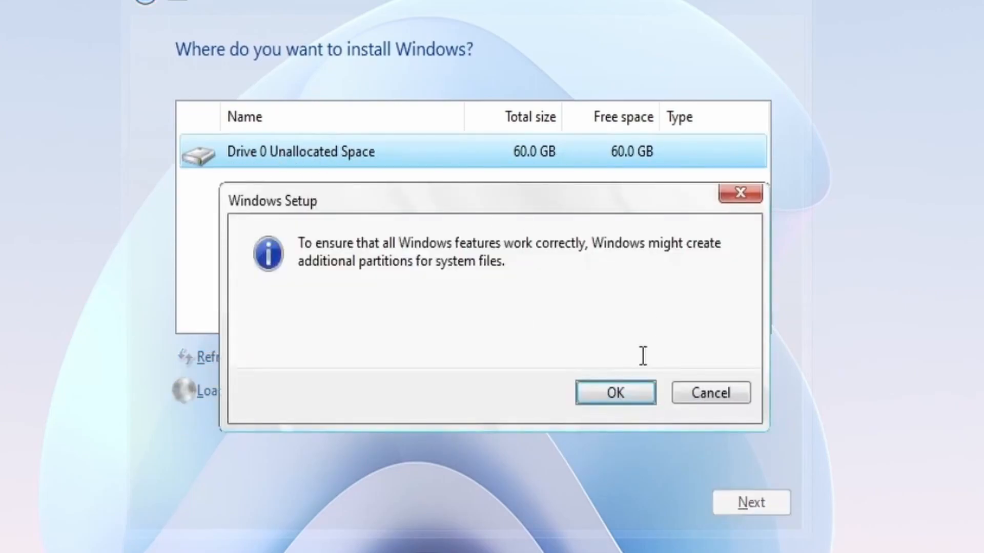
{"action": "left_click", "coordinate": [615, 394]}
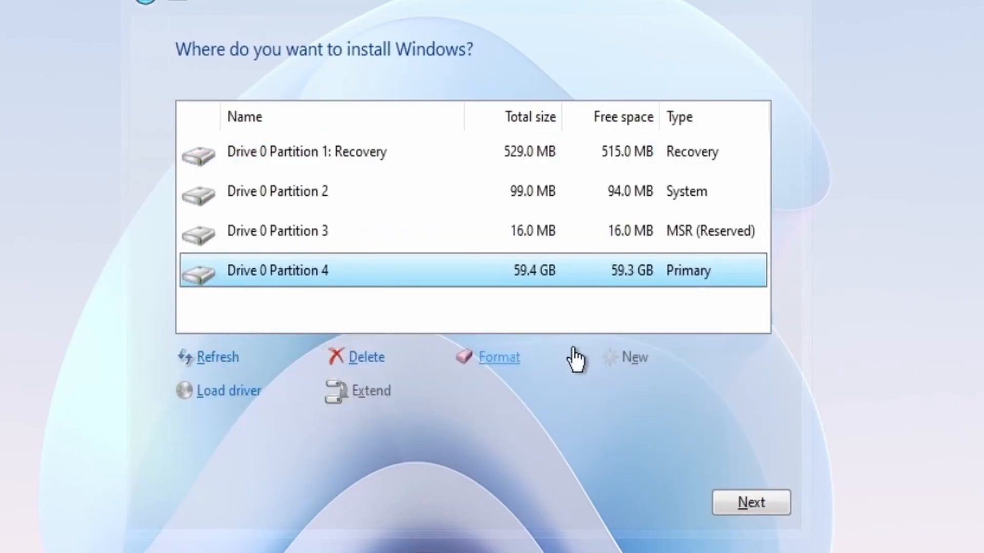
{"action": "left_click", "coordinate": [751, 502]}
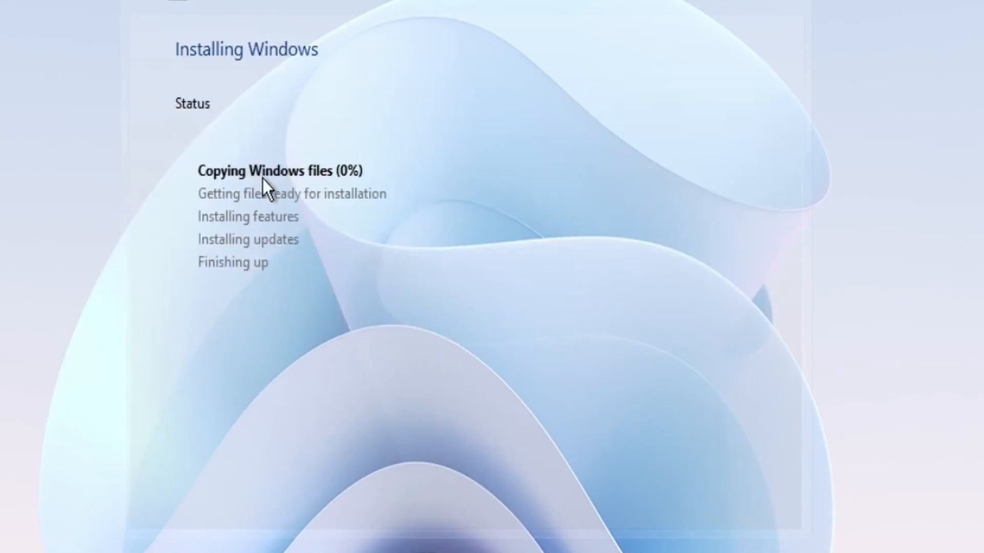
{"action": "mouse_move", "coordinate": [351, 185]}
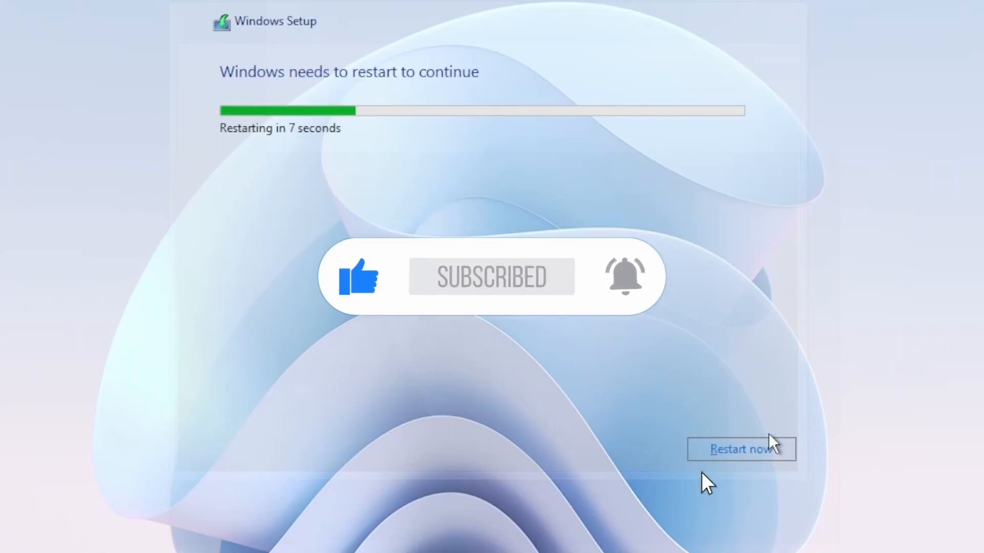
Restart immediately once Setup finishes copying and installing the Windows files
{"action": "left_click", "coordinate": [742, 449]}
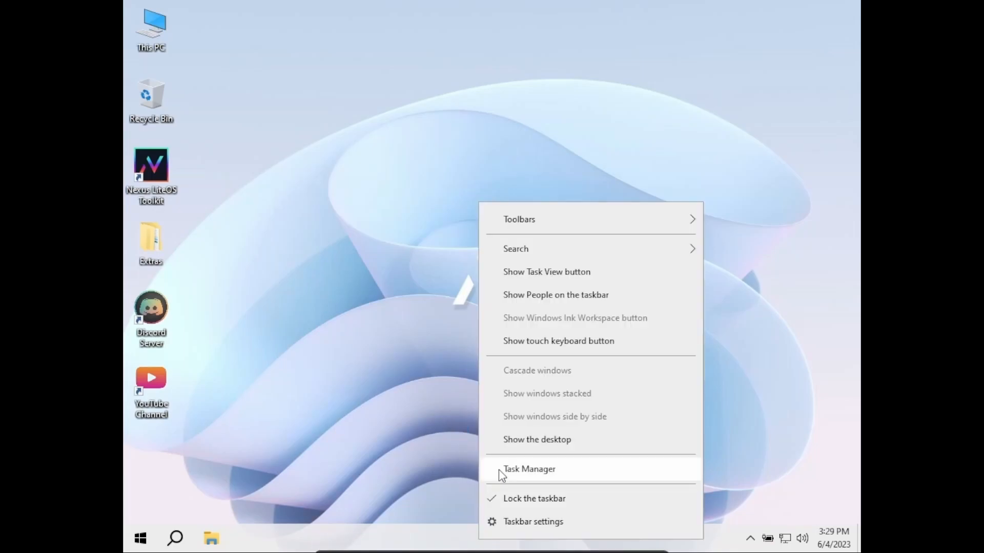
Launch Task Manager from the taskbar and view the Memory usage on the Performance page
{"action": "left_click", "coordinate": [530, 470]}
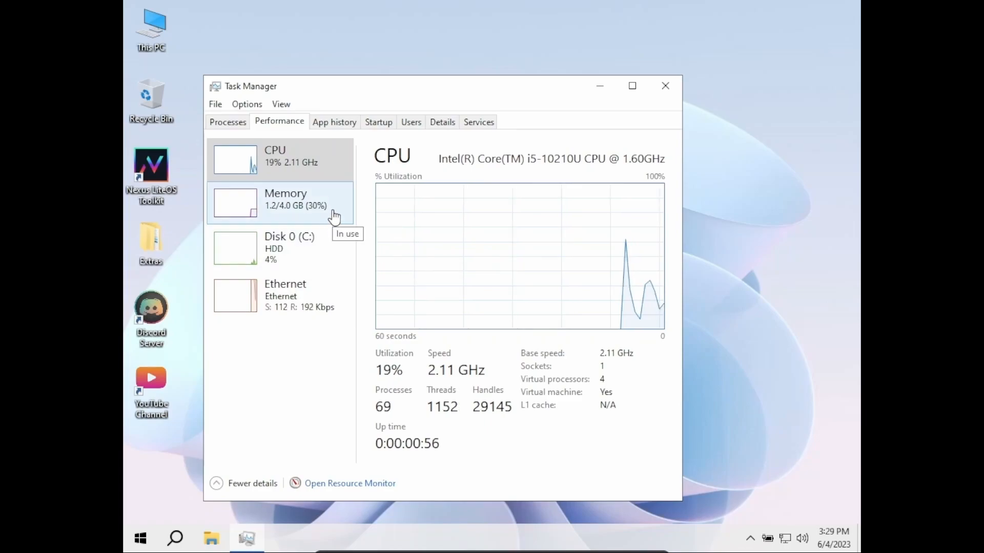
{"action": "left_click", "coordinate": [285, 201]}
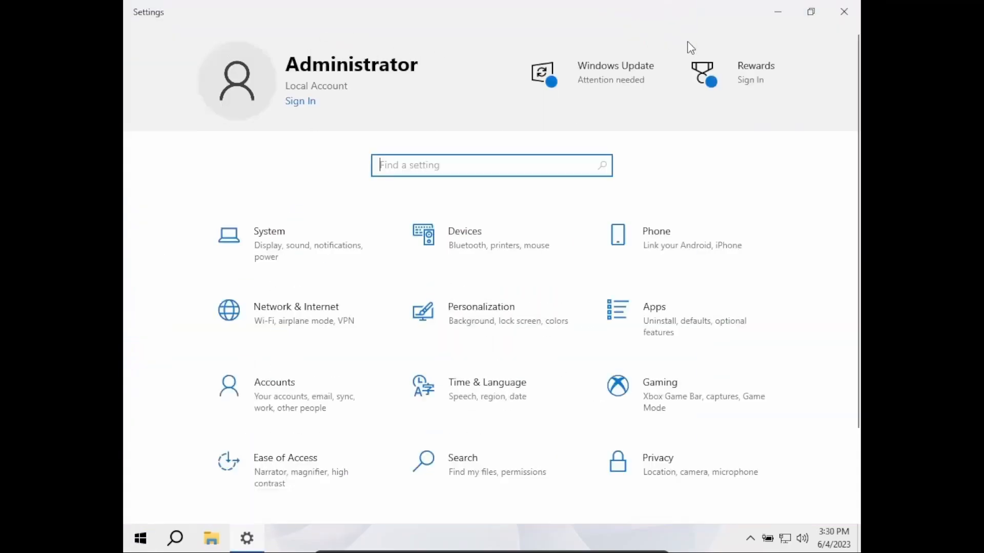
Go to Update & Security and let Windows Update check for and download available updates
{"action": "scroll", "scroll_direction": "down", "scroll_amount": 3}
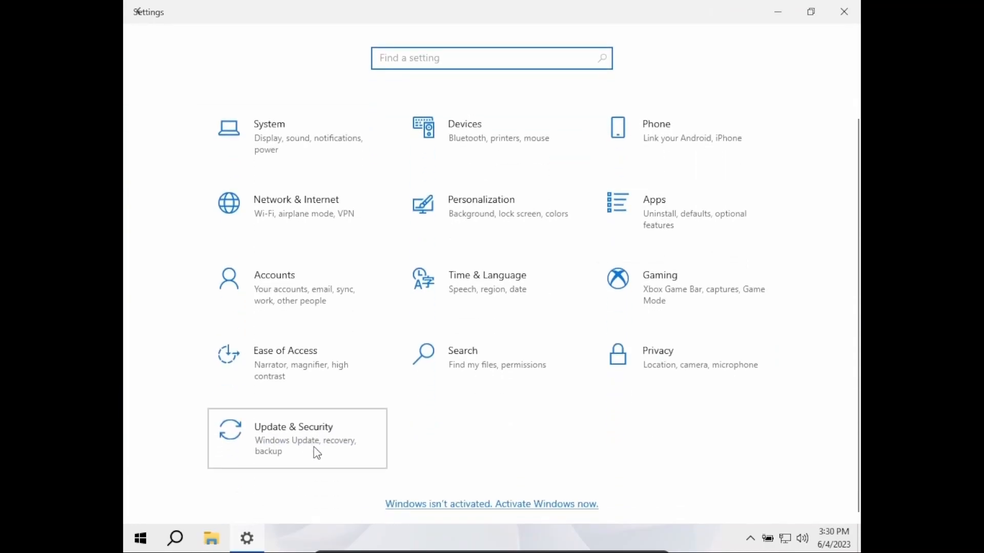
{"action": "left_click", "coordinate": [297, 438]}
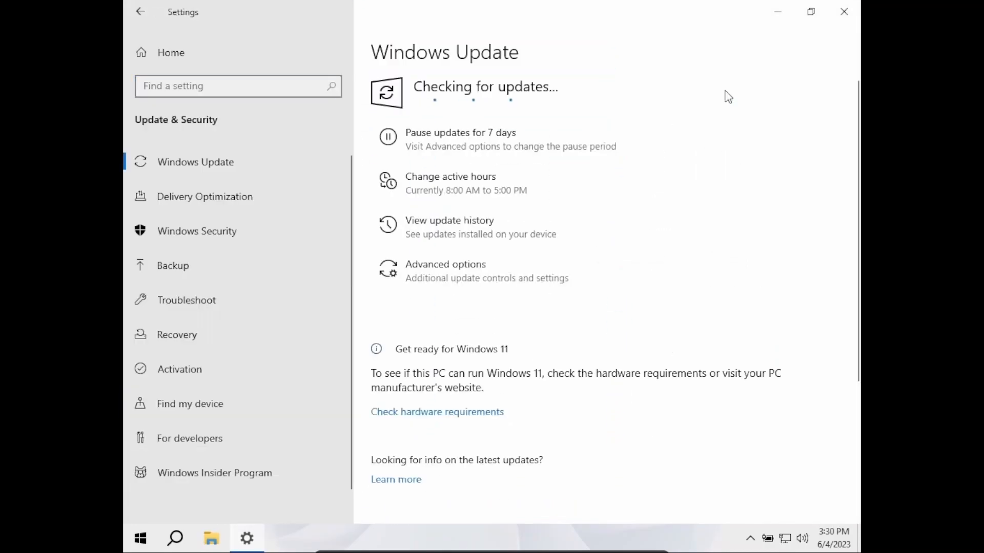
{"action": "mouse_move", "coordinate": [723, 145]}
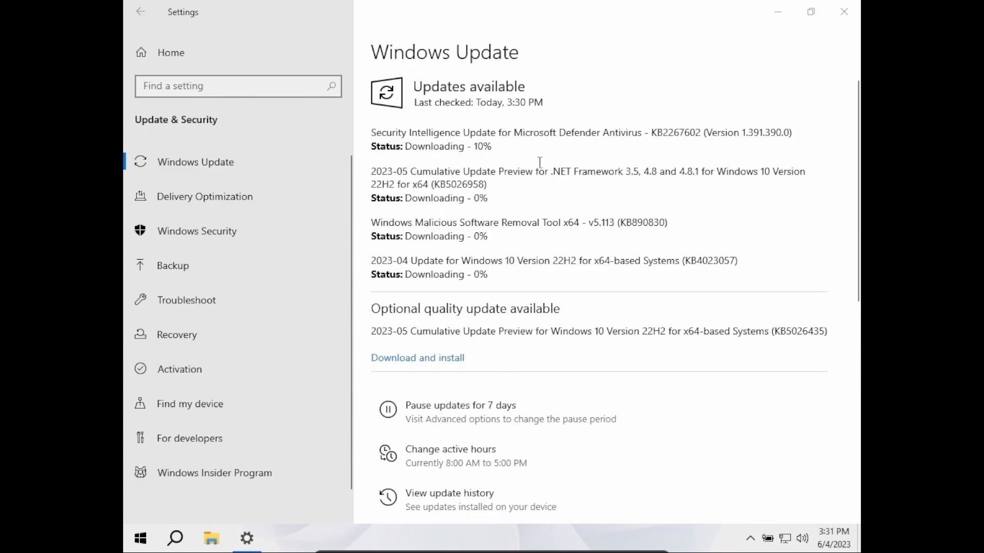
{"action": "mouse_move", "coordinate": [516, 422]}
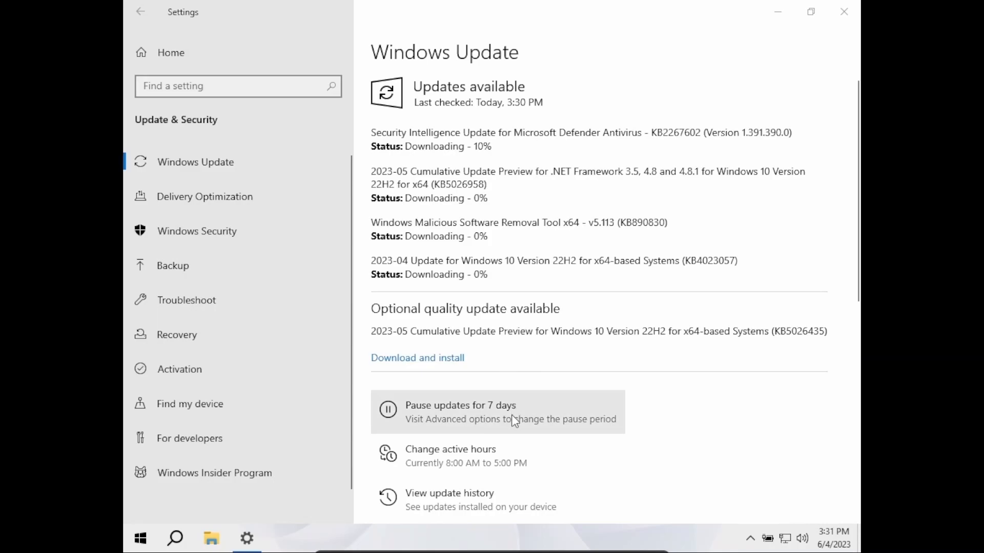
{"action": "left_click_drag", "start_coordinate": [392, 331], "coordinate": [546, 331]}
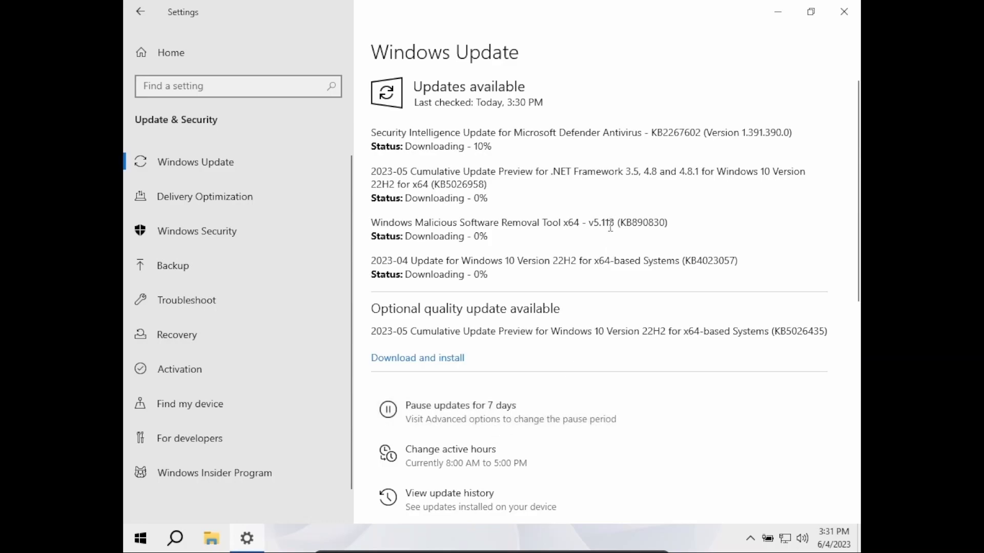
{"action": "mouse_move", "coordinate": [631, 84]}
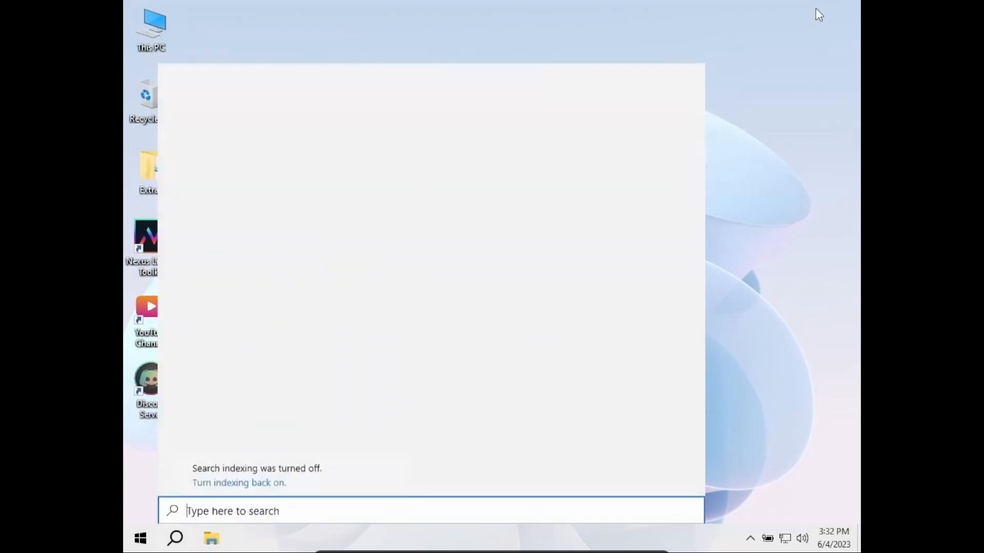
Search for the Background apps settings, confirm they are off, and close Settings
{"action": "type", "text": "backup settings"}
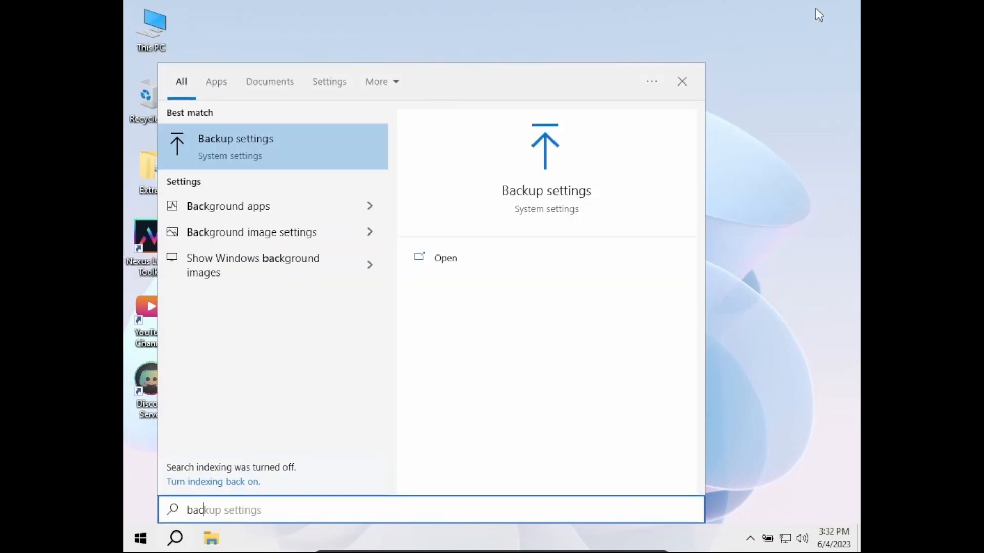
{"action": "mouse_move", "coordinate": [310, 203]}
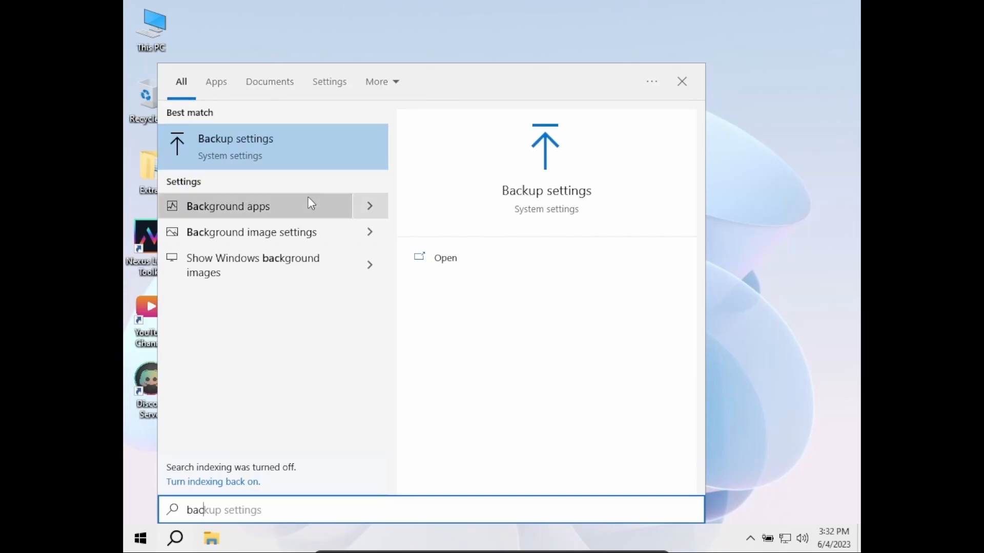
{"action": "left_click", "coordinate": [227, 206]}
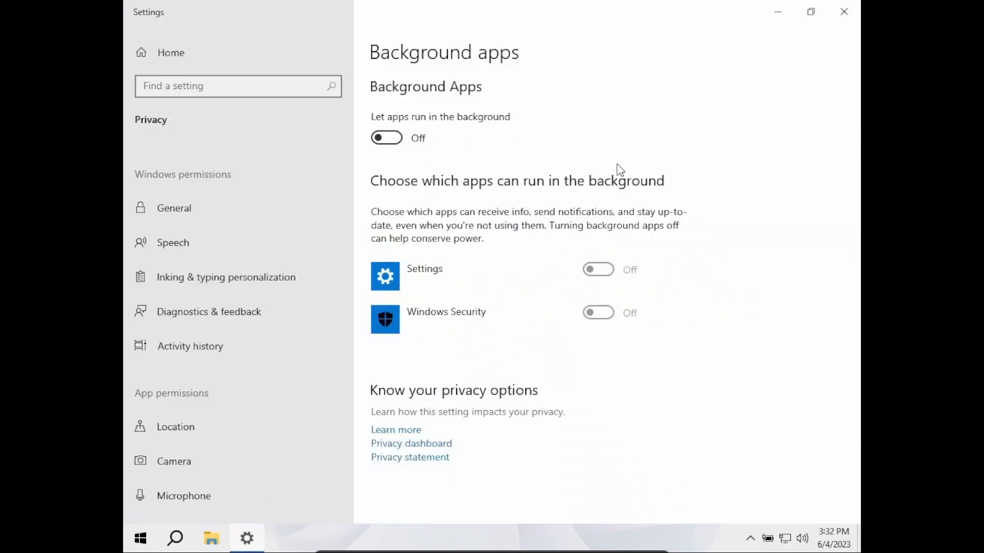
{"action": "mouse_move", "coordinate": [843, 12]}
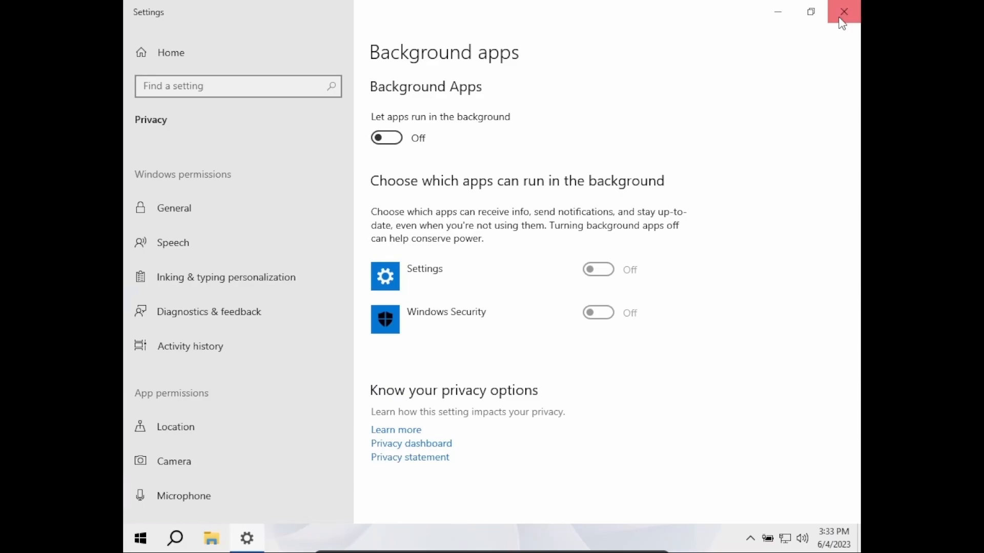
{"action": "left_click", "coordinate": [842, 11]}
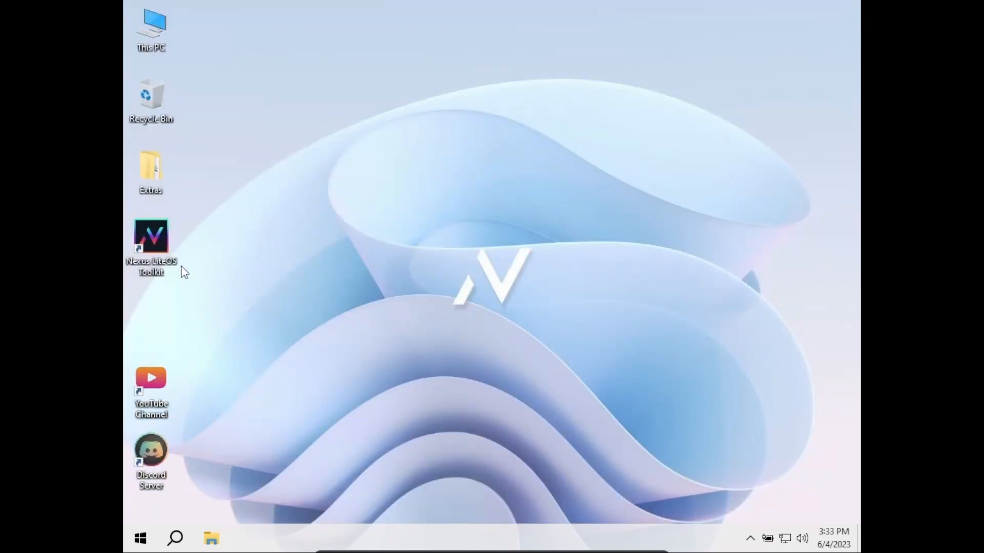
Launch Nexus LiteOS Toolkit from its desktop shortcut and dismiss the Upgrade License notice
{"action": "double_click", "coordinate": [150, 236]}
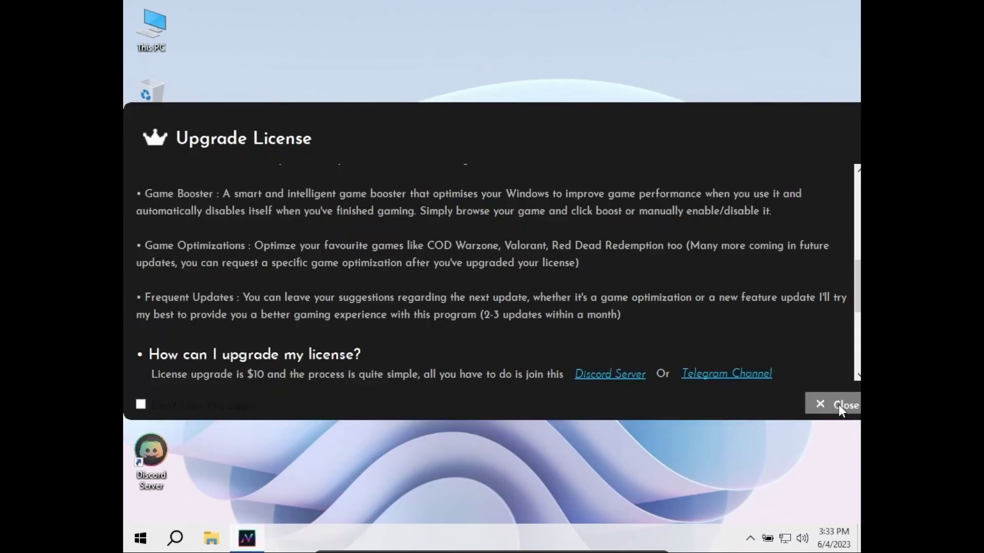
{"action": "left_click", "coordinate": [845, 405]}
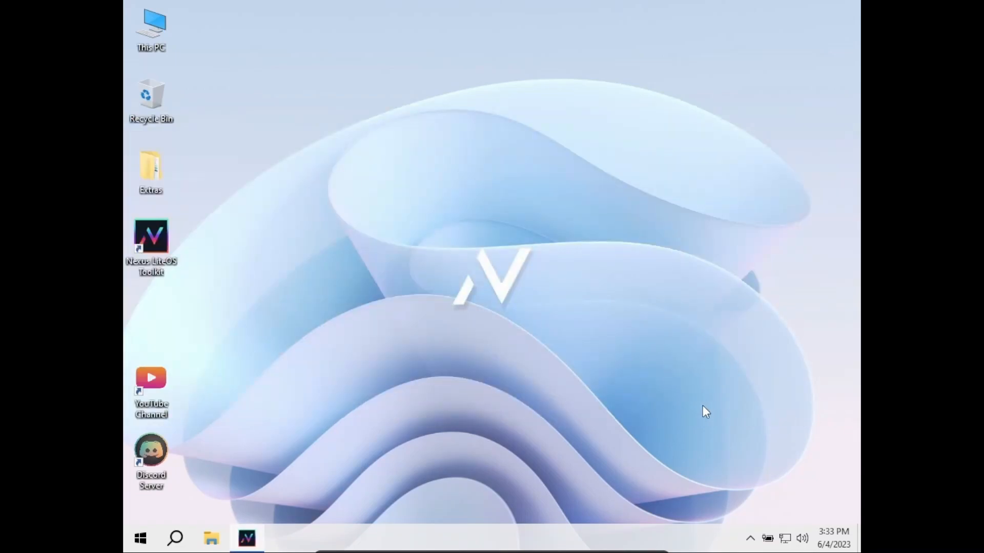
{"action": "mouse_move", "coordinate": [680, 416]}
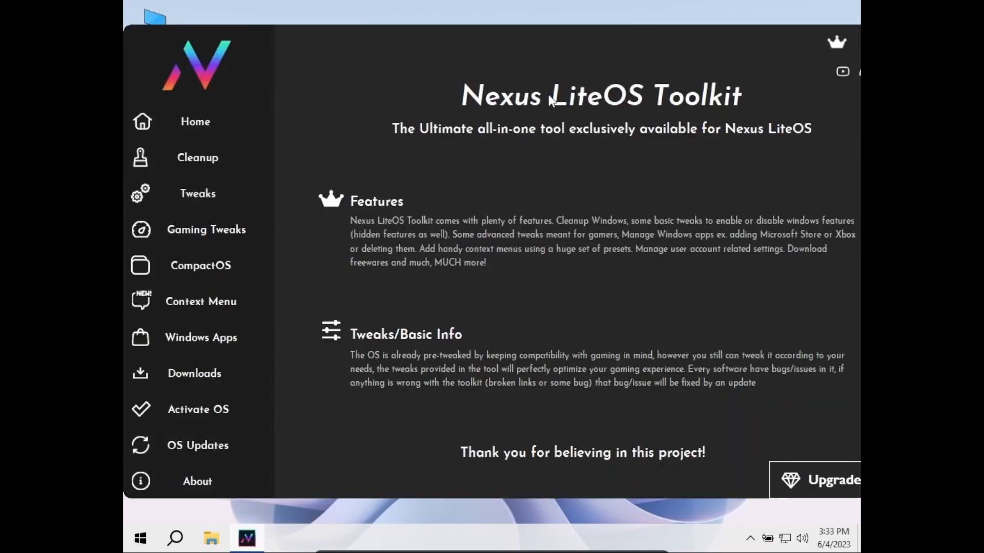
{"action": "mouse_move", "coordinate": [579, 64]}
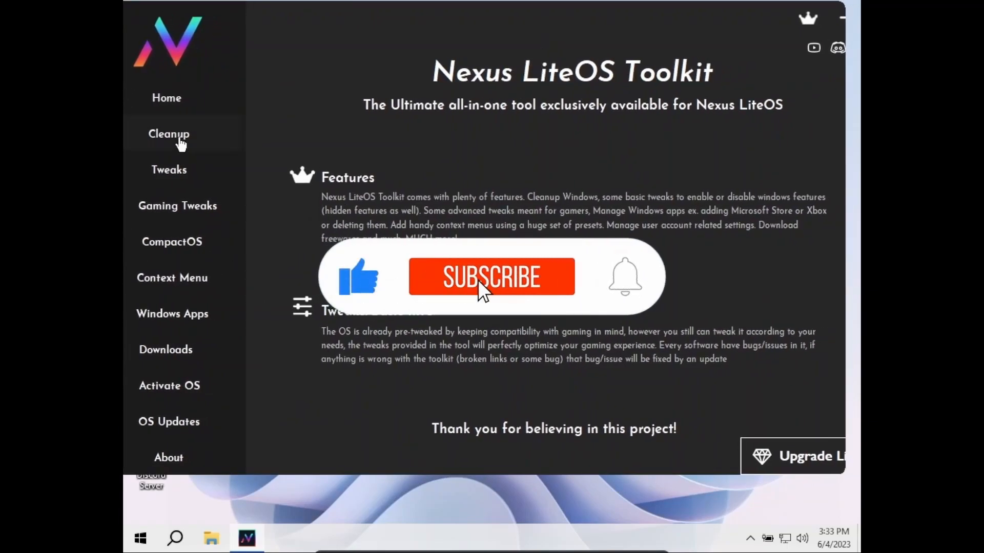
{"action": "left_click", "coordinate": [492, 277]}
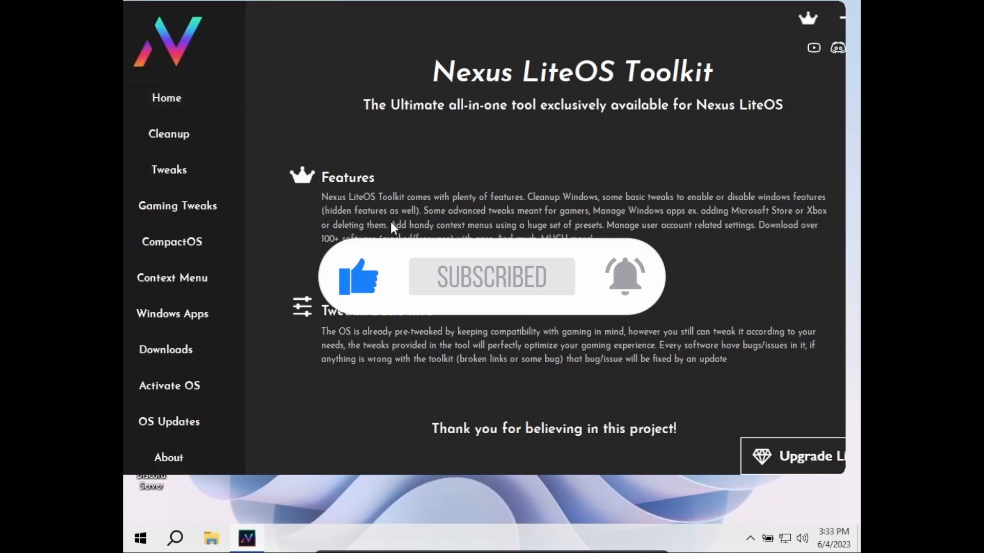
View the Cleanup page, then switch to the Tweaks page of Windows features
{"action": "left_click", "coordinate": [168, 133]}
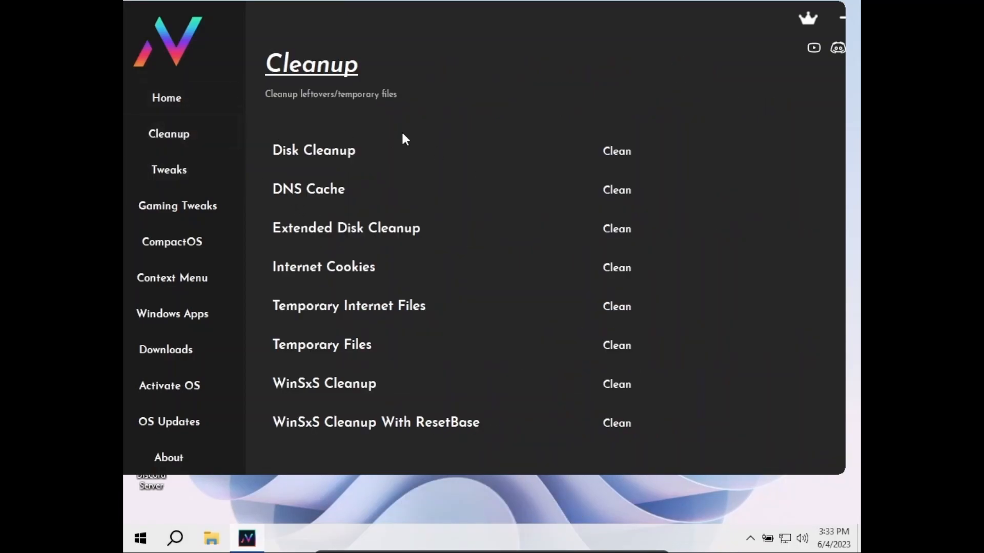
{"action": "mouse_move", "coordinate": [456, 375]}
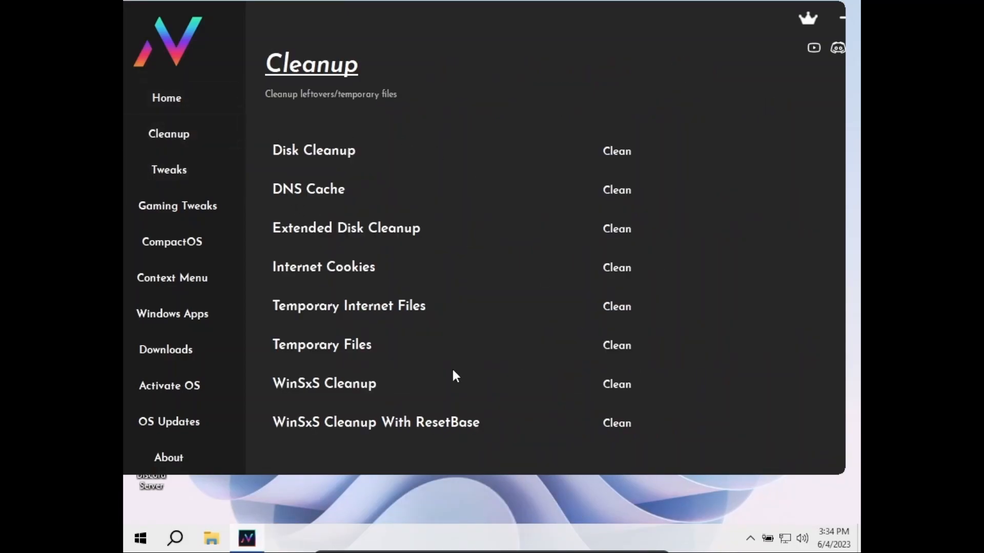
{"action": "mouse_move", "coordinate": [411, 354]}
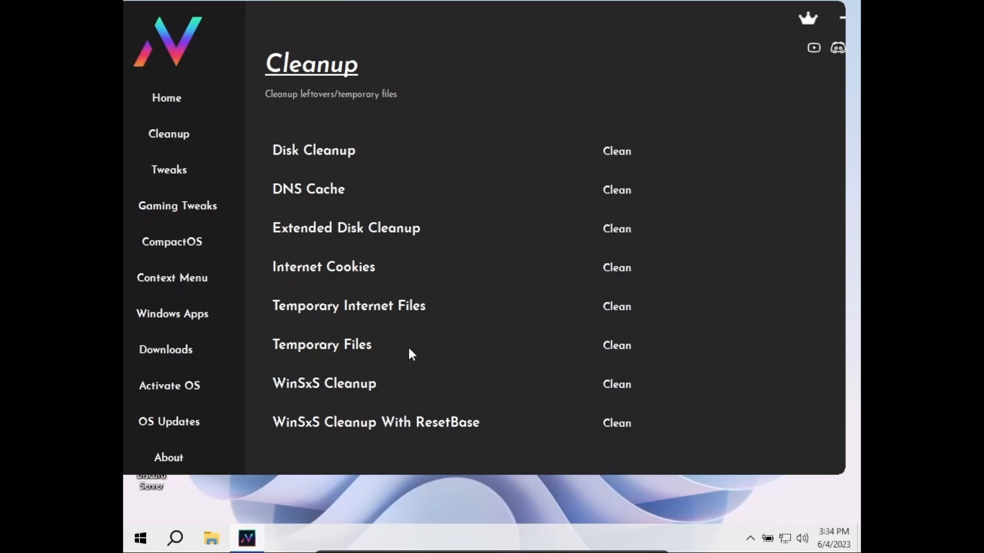
{"action": "mouse_move", "coordinate": [388, 357]}
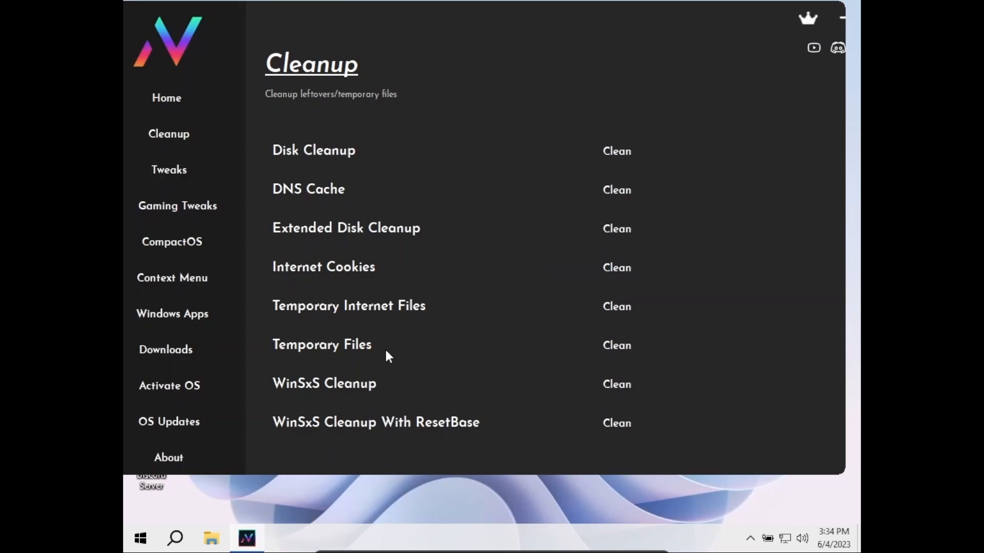
{"action": "left_click", "coordinate": [168, 171]}
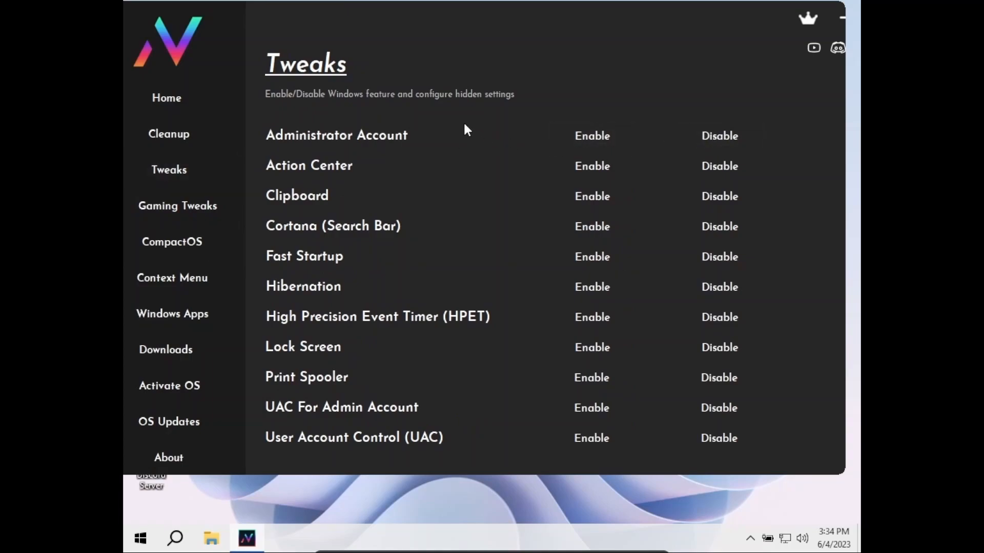
{"action": "mouse_move", "coordinate": [719, 169]}
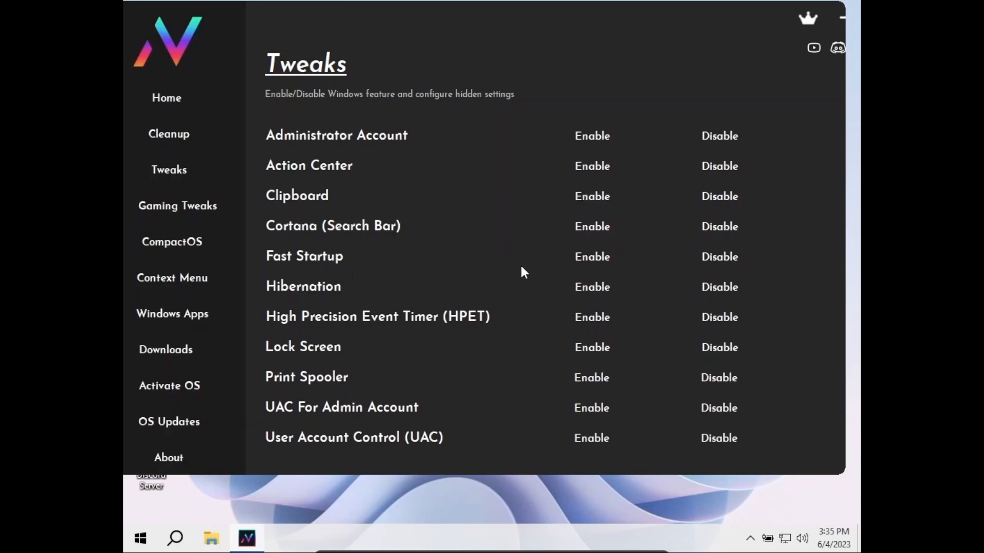
Disable Cortana (Search Bar) and dismiss the Applied Changes confirmation
{"action": "left_click", "coordinate": [719, 226]}
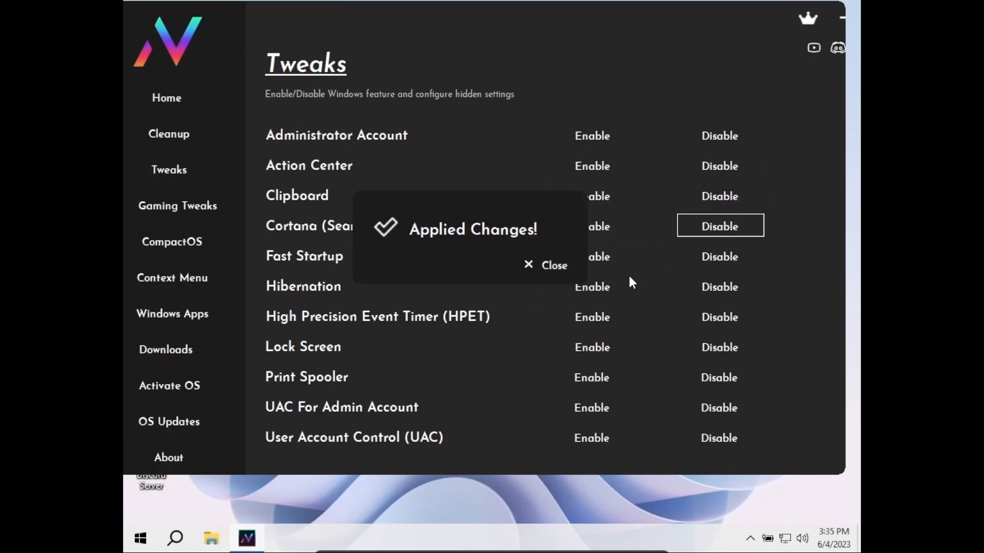
{"action": "left_click", "coordinate": [544, 264]}
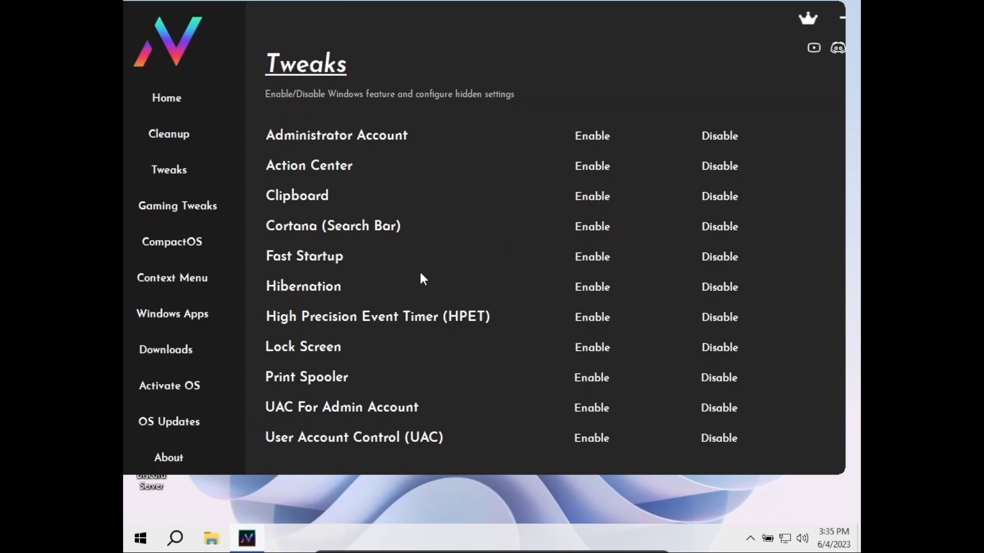
{"action": "mouse_move", "coordinate": [426, 277]}
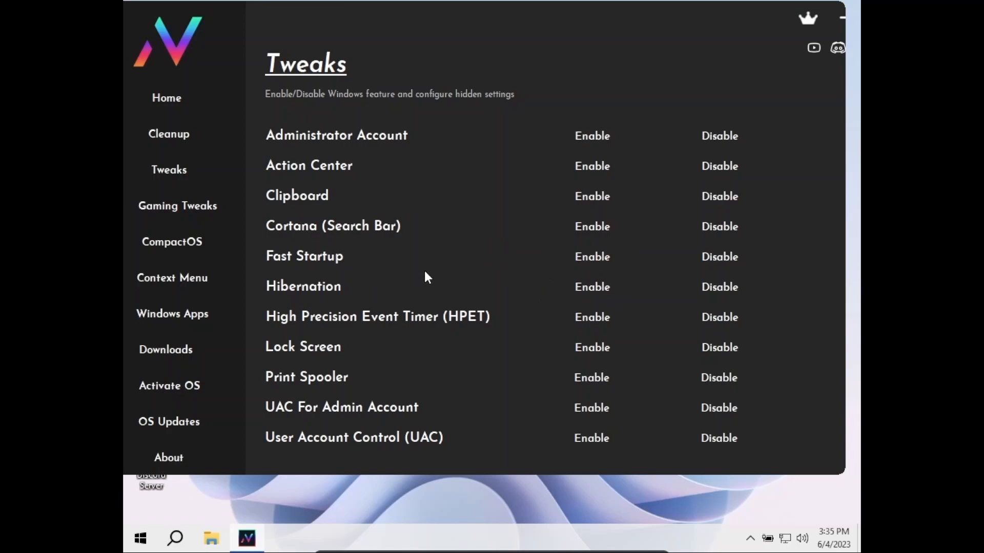
{"action": "mouse_move", "coordinate": [568, 317]}
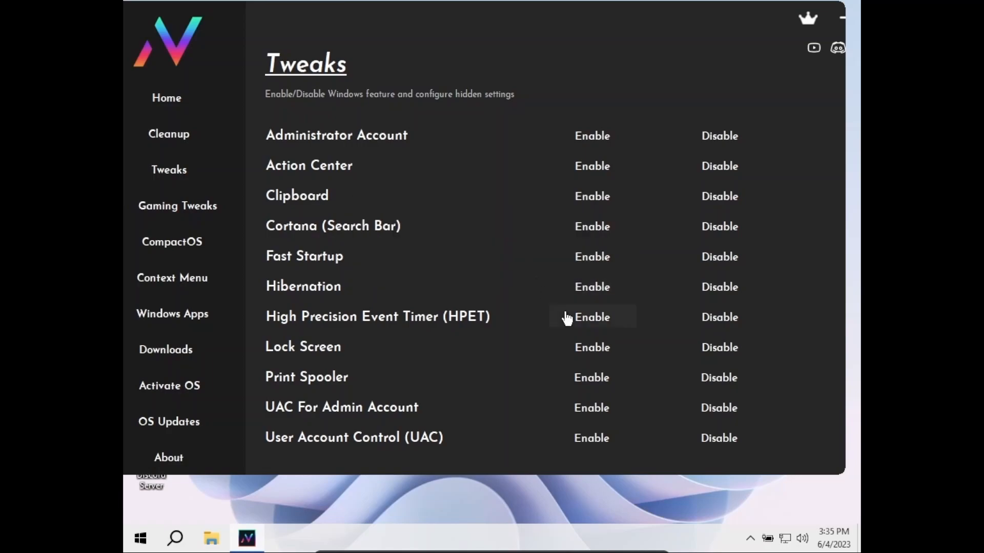
{"action": "mouse_move", "coordinate": [559, 267]}
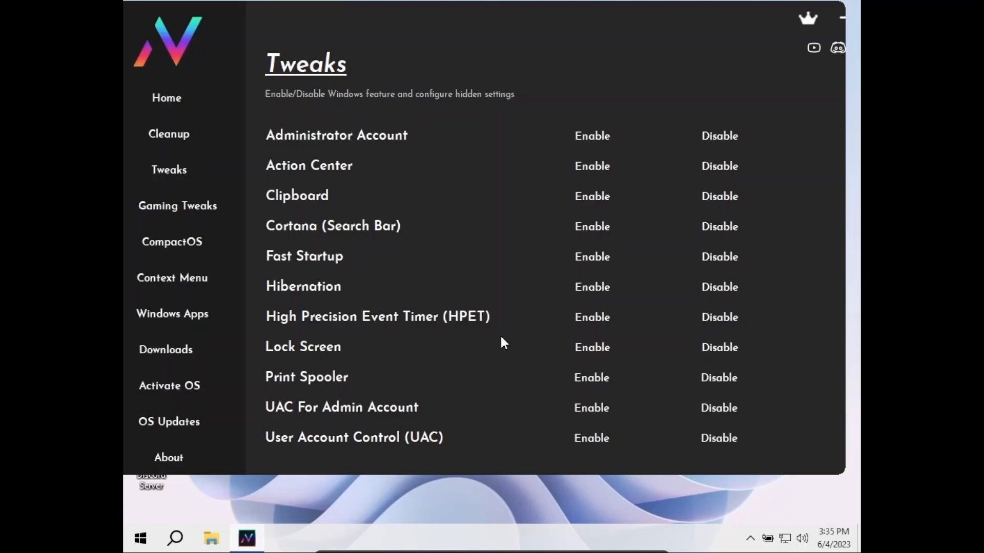
{"action": "mouse_move", "coordinate": [539, 270]}
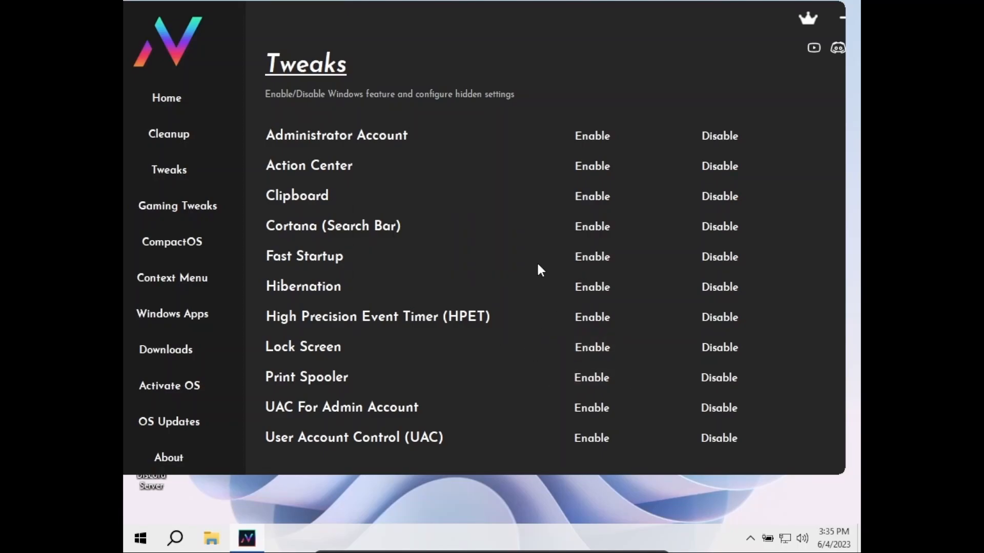
Apply the 4GB RAM optimization from the Gaming Tweaks page and dismiss its confirmation
{"action": "left_click", "coordinate": [177, 206]}
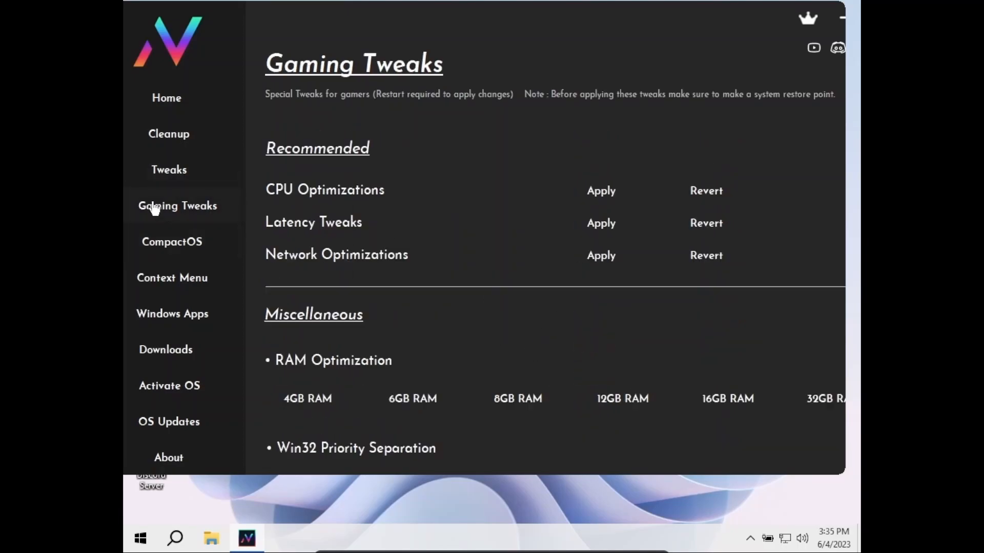
{"action": "mouse_move", "coordinate": [159, 215]}
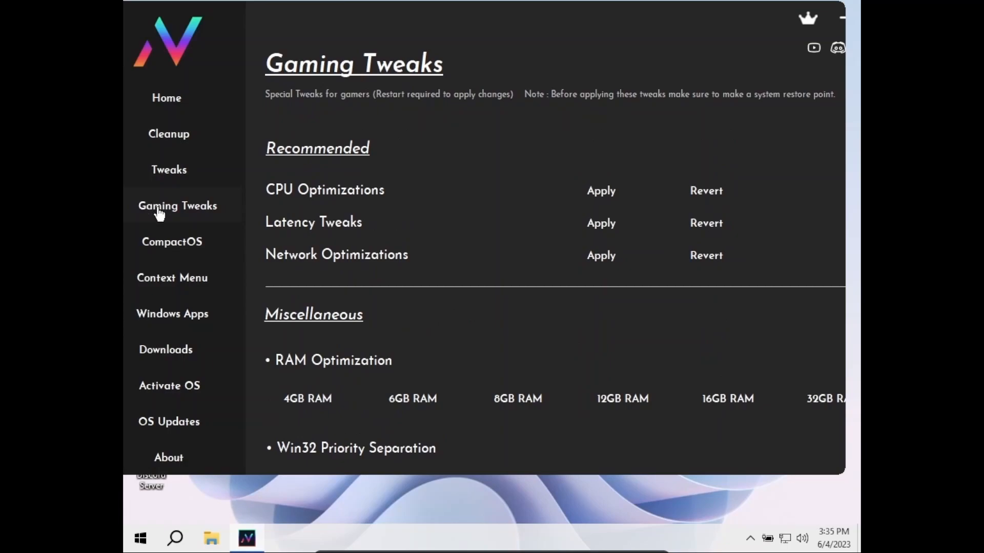
{"action": "mouse_move", "coordinate": [535, 266]}
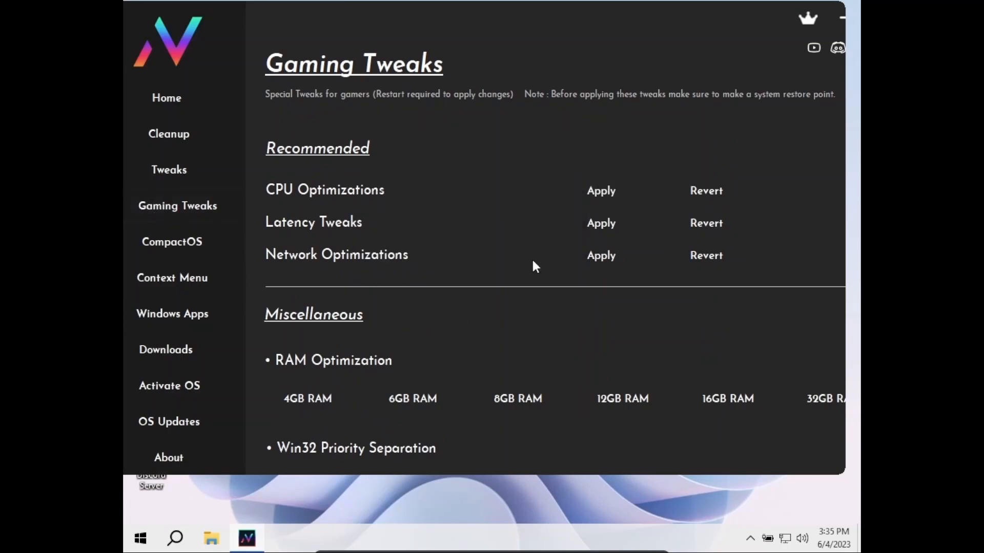
{"action": "mouse_move", "coordinate": [539, 276]}
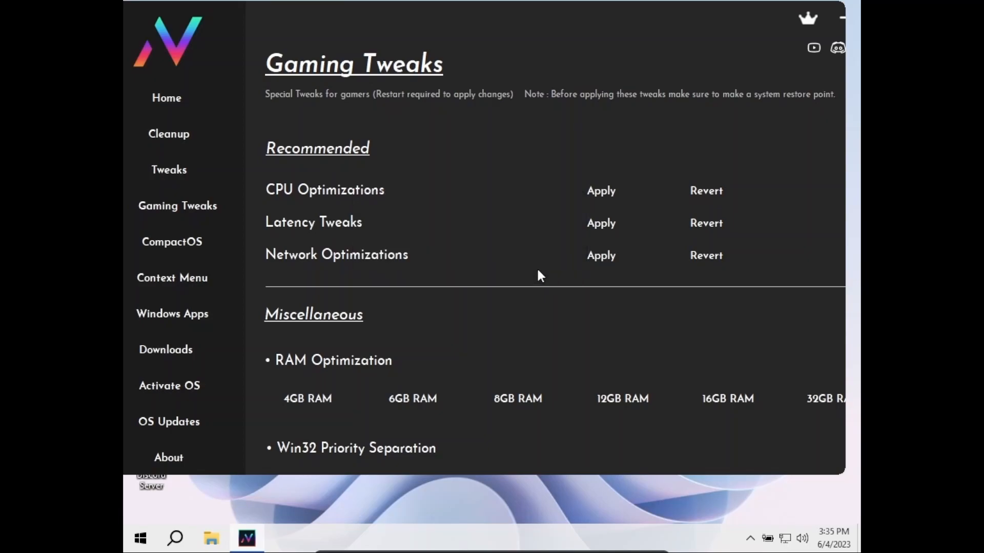
{"action": "mouse_move", "coordinate": [544, 278]}
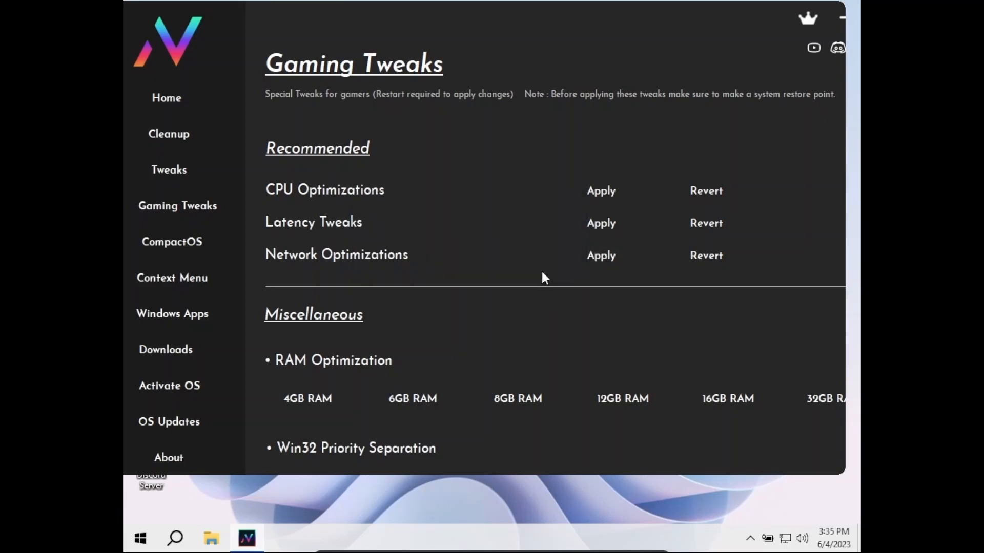
{"action": "scroll", "scroll_direction": "down", "scroll_amount": 3}
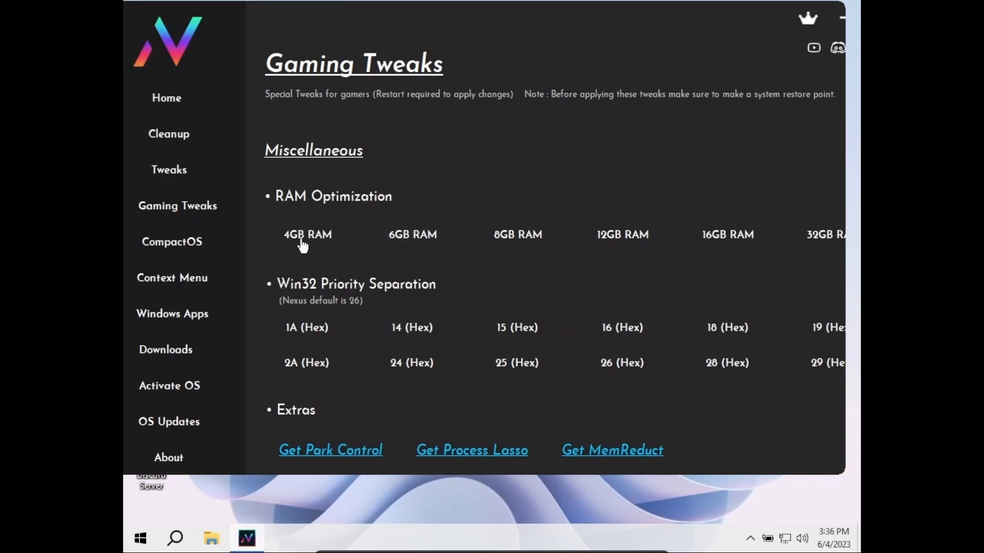
{"action": "left_click", "coordinate": [307, 235]}
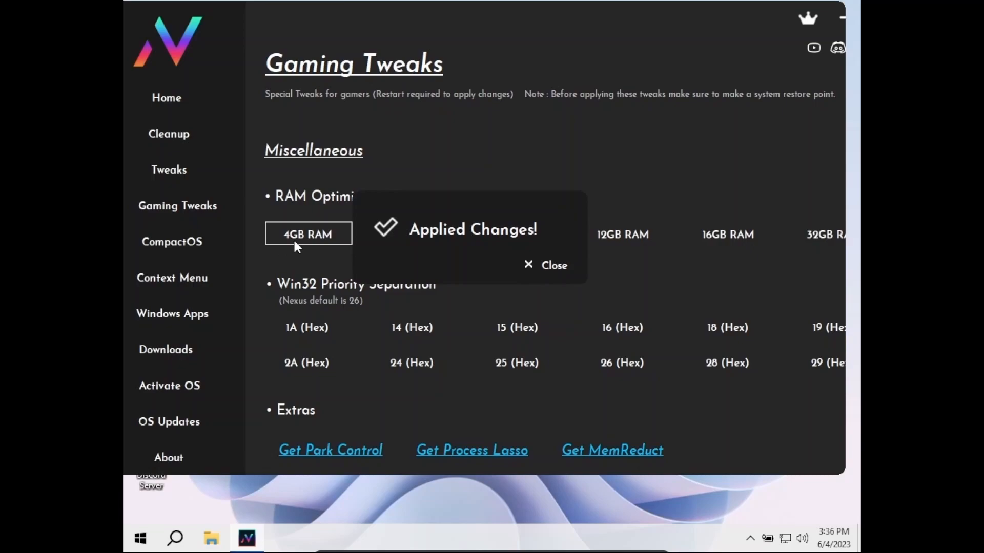
{"action": "left_click", "coordinate": [545, 266]}
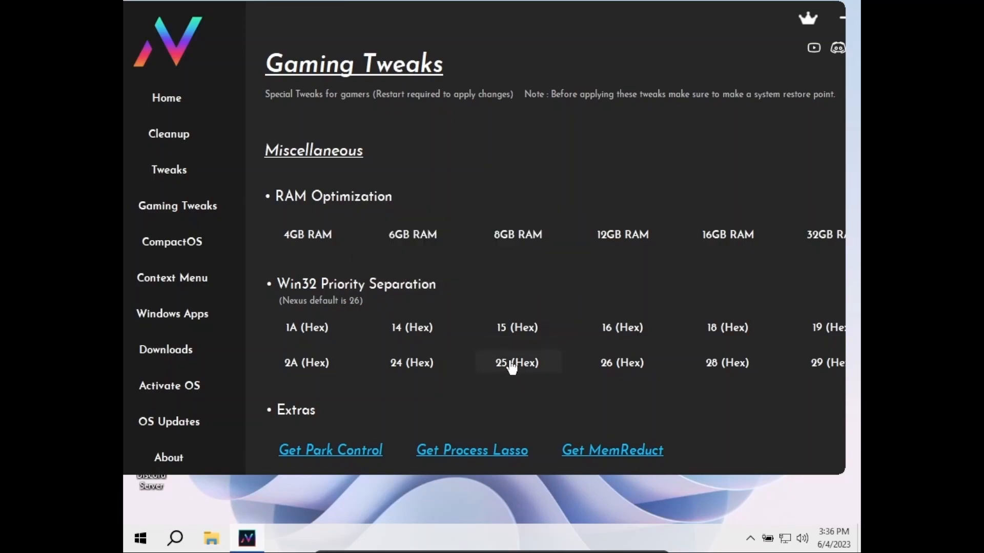
Add admin Command Prompt to the right-click menu and check it on the desktop
{"action": "left_click", "coordinate": [172, 278]}
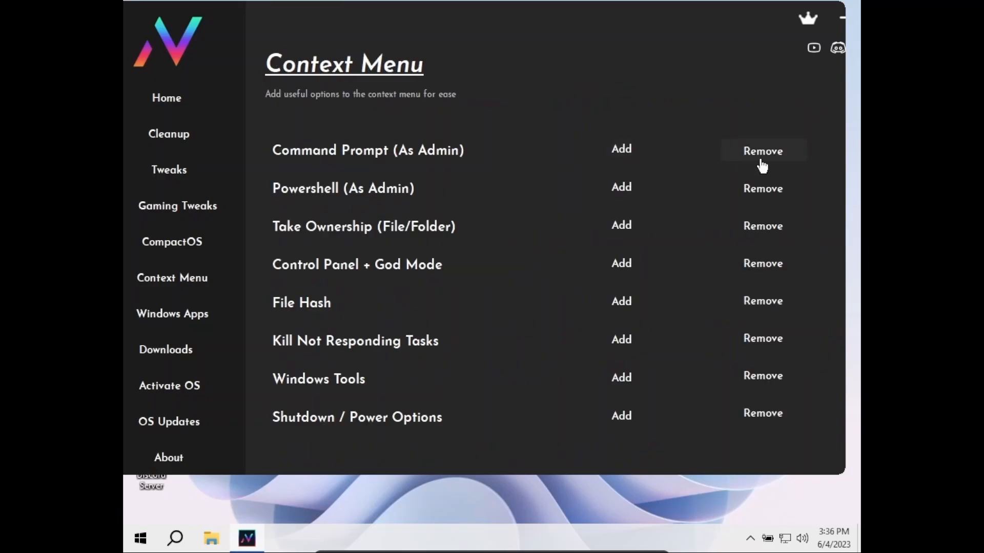
{"action": "left_click", "coordinate": [621, 147]}
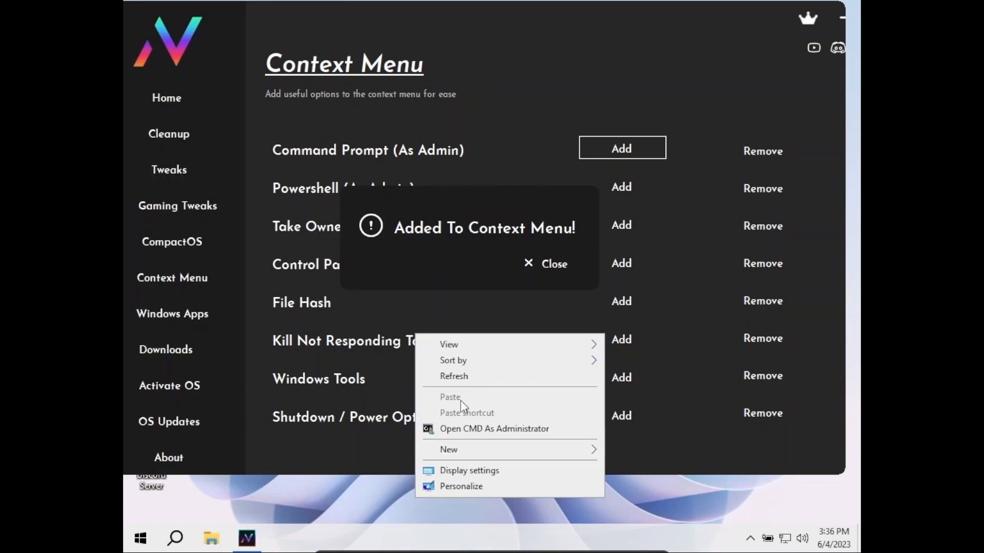
{"action": "mouse_move", "coordinate": [535, 266]}
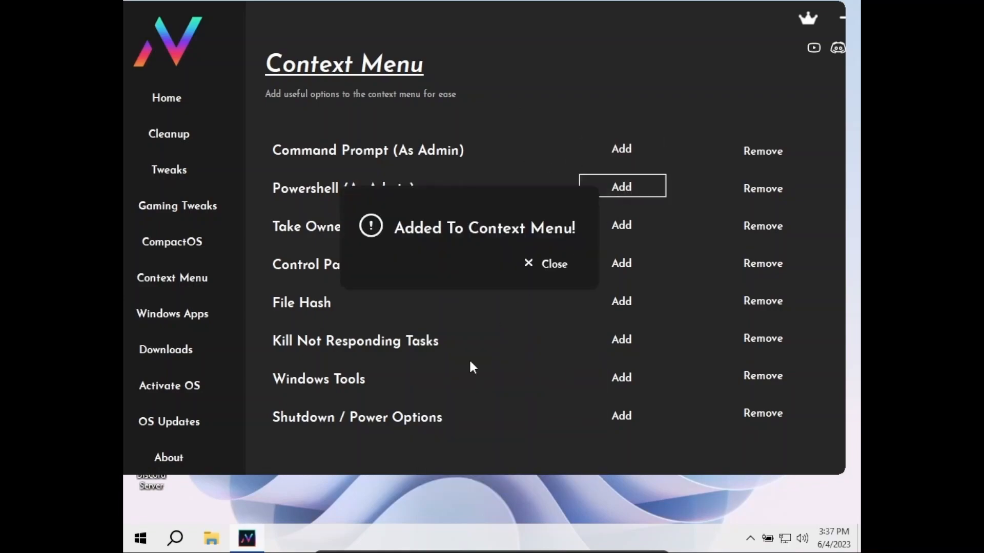
{"action": "right_click", "coordinate": [474, 368]}
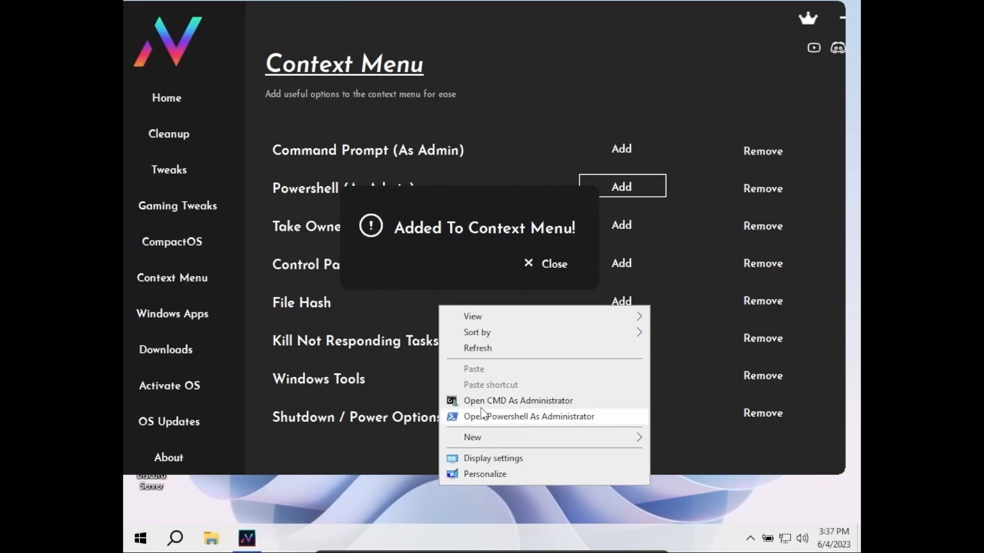
{"action": "left_click", "coordinate": [545, 264]}
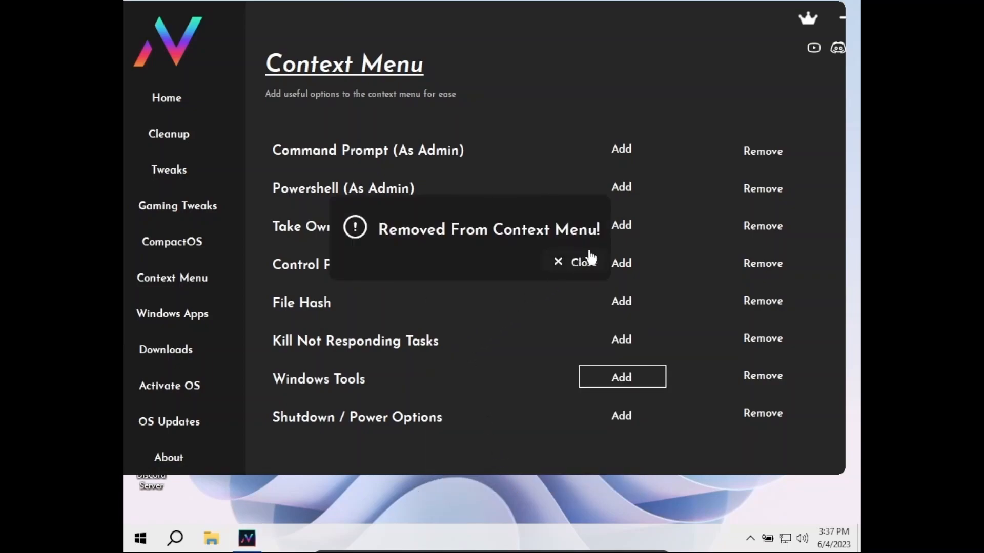
Add Shutdown / Power Options to the right-click menu, confirming and closing the desktop menu
{"action": "left_click", "coordinate": [621, 376]}
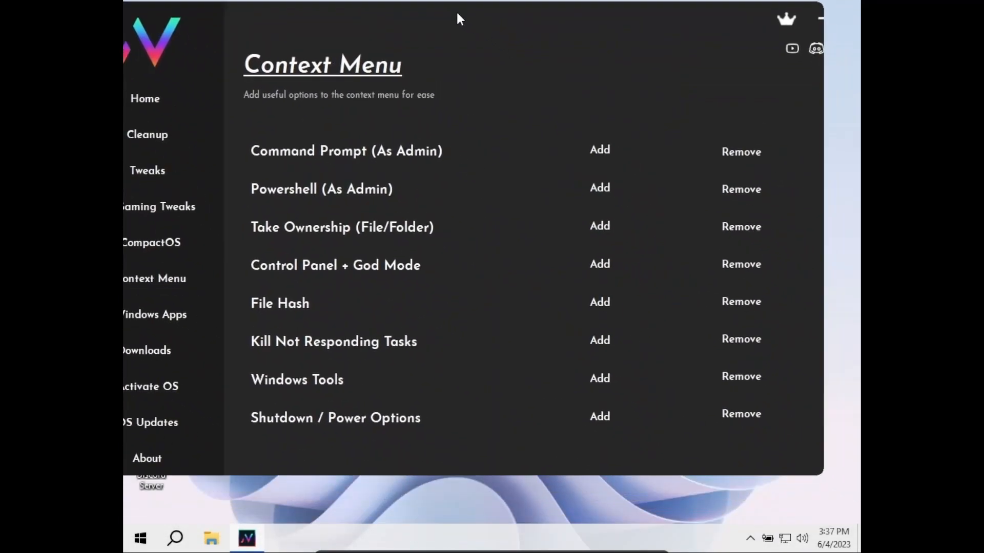
{"action": "left_click", "coordinate": [589, 416]}
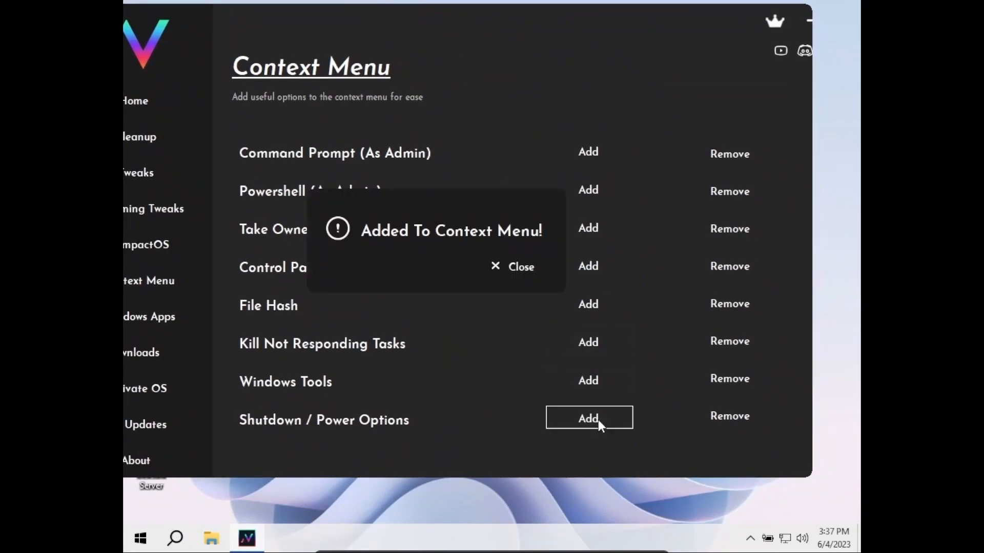
{"action": "left_click", "coordinate": [512, 266]}
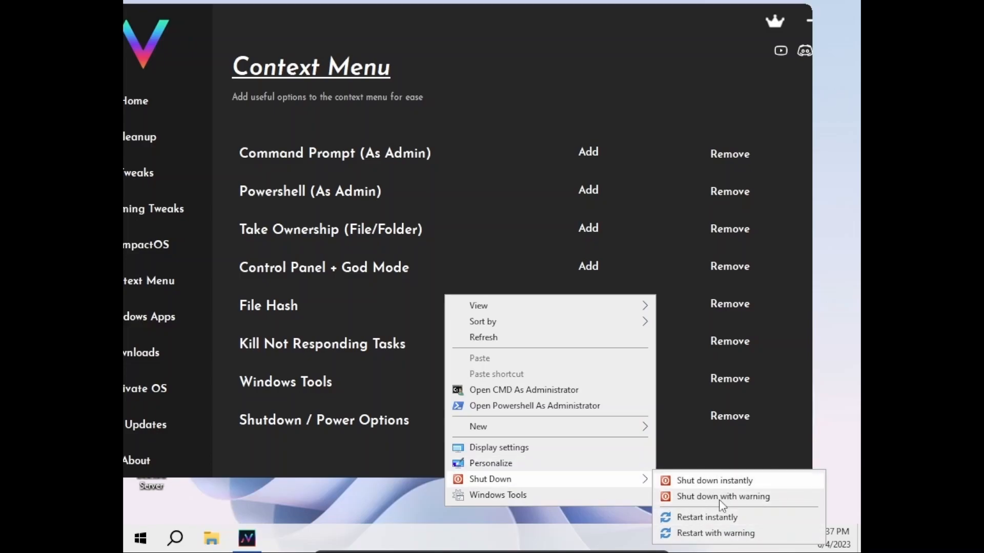
{"action": "left_click", "coordinate": [401, 480]}
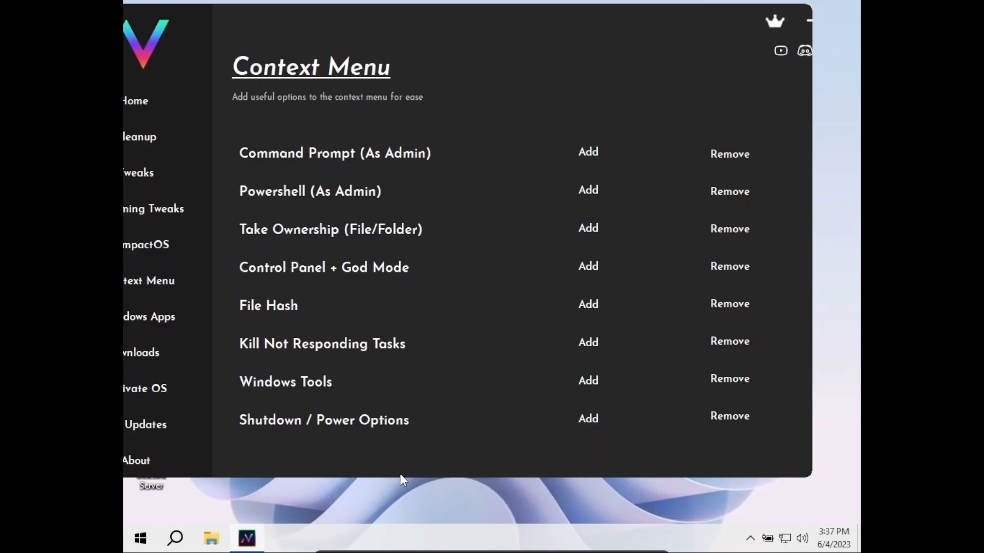
Download Microsoft Store from the Windows Apps list
{"action": "left_click", "coordinate": [150, 317]}
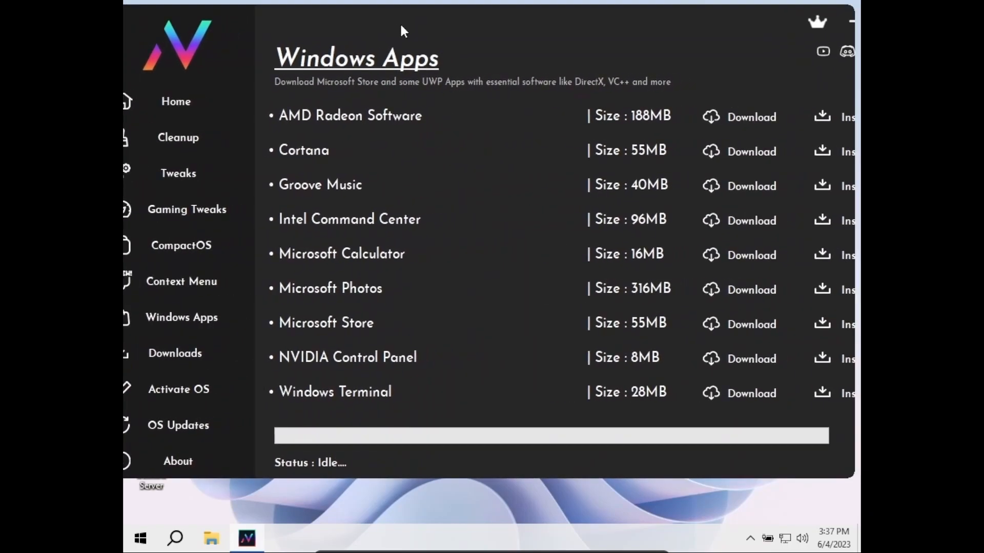
{"action": "scroll", "scroll_direction": "down", "scroll_amount": 3}
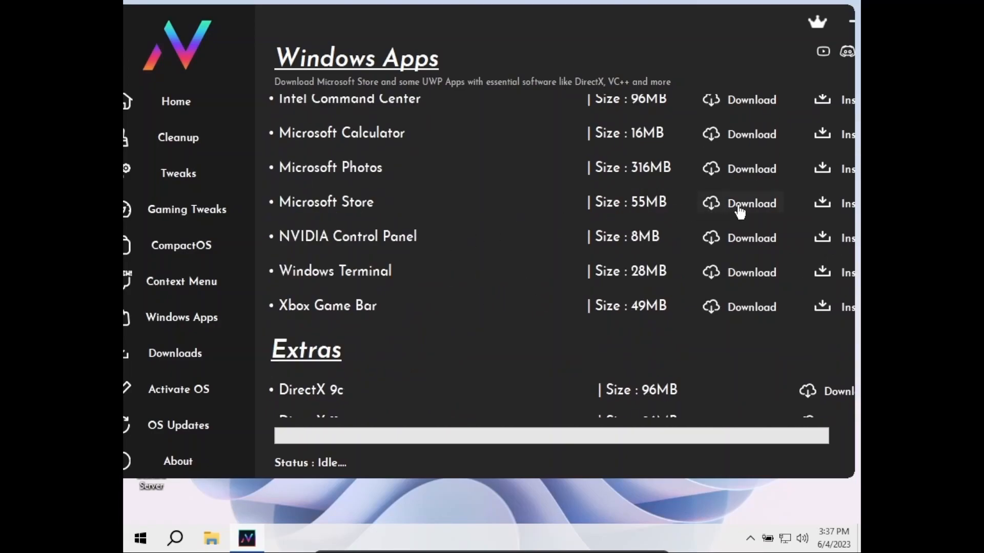
{"action": "left_click", "coordinate": [751, 203]}
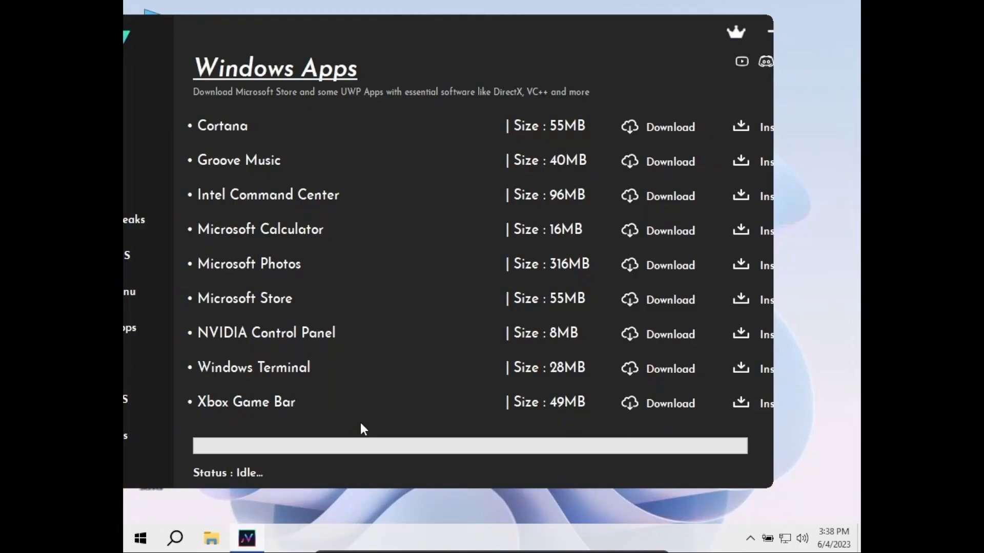
Launch the newly installed Microsoft Store to confirm it works, then close it
{"action": "left_click", "coordinate": [139, 538]}
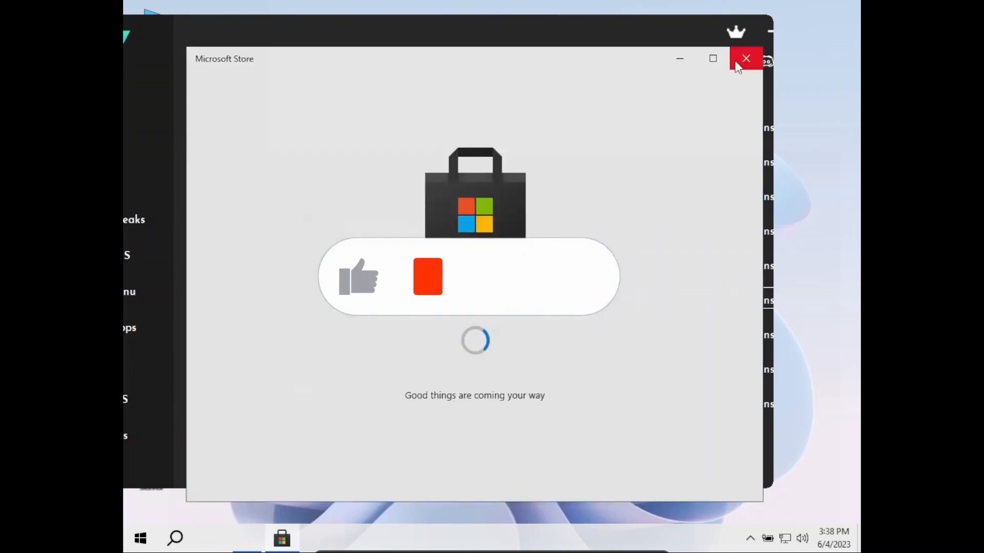
{"action": "left_click", "coordinate": [746, 58]}
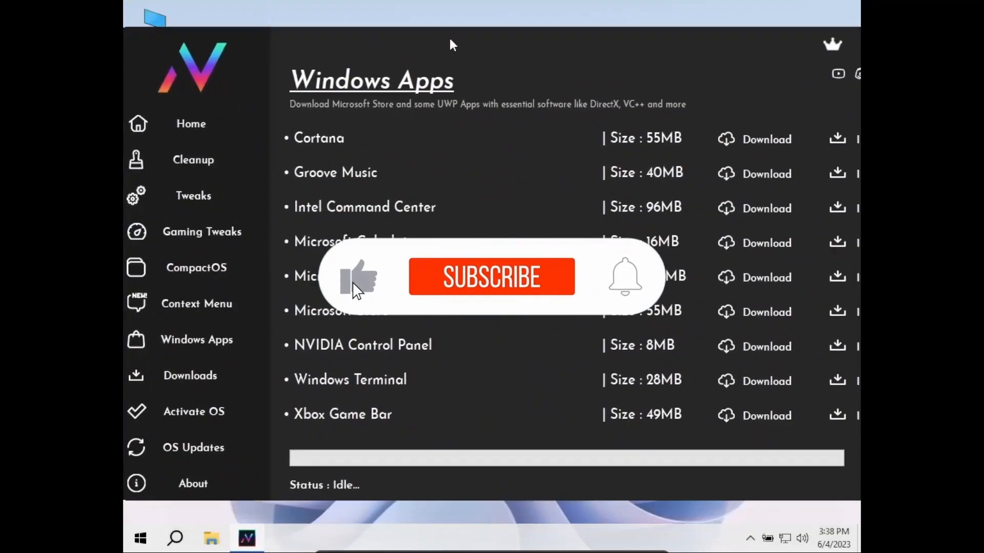
{"action": "left_click", "coordinate": [490, 276]}
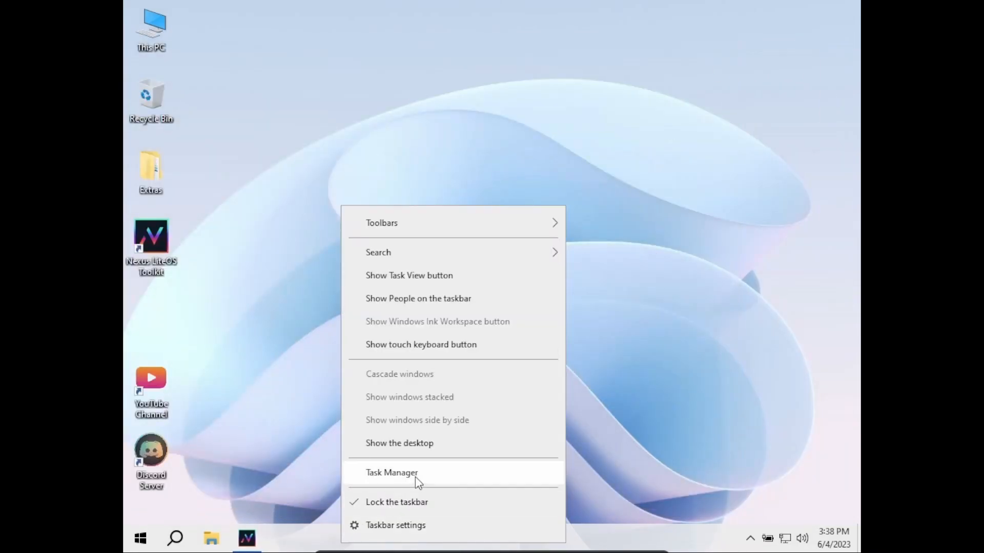
Check memory use (about 1.5 of 4.0 GB) in Task Manager, then close it
{"action": "left_click", "coordinate": [391, 472]}
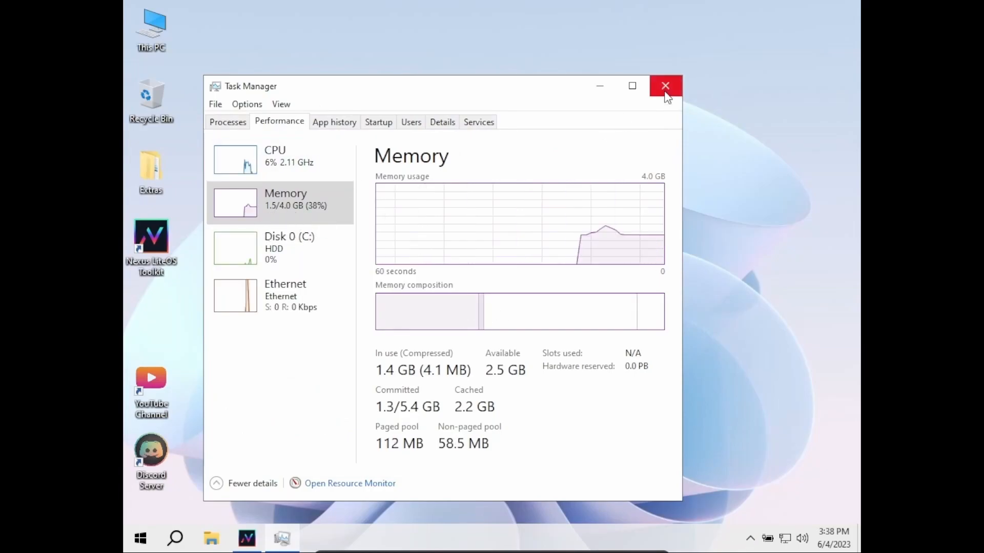
{"action": "left_click", "coordinate": [665, 85]}
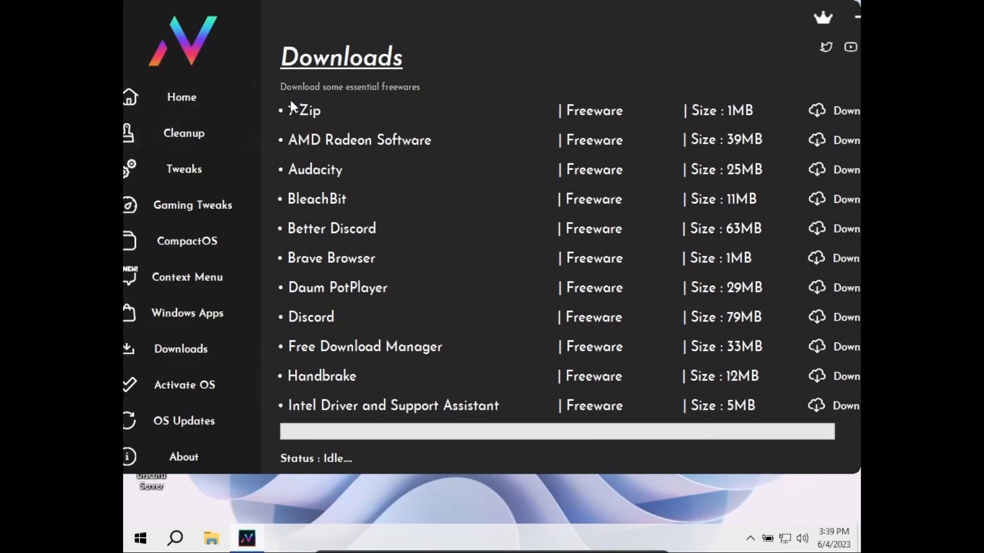
{"action": "mouse_move", "coordinate": [316, 170]}
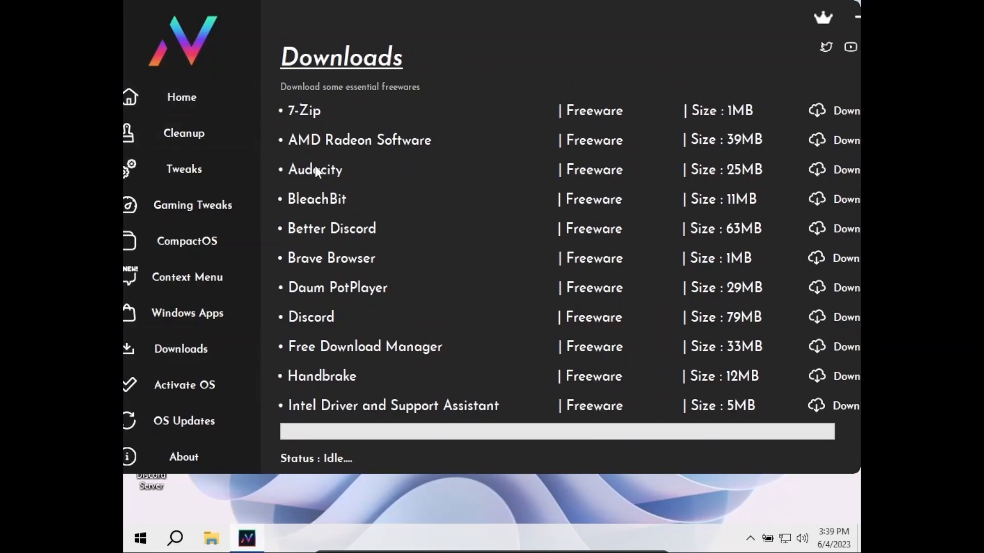
Scroll the Downloads freeware list to the end, past Spotify and VLC Media Player
{"action": "scroll", "scroll_direction": "down", "scroll_amount": 3}
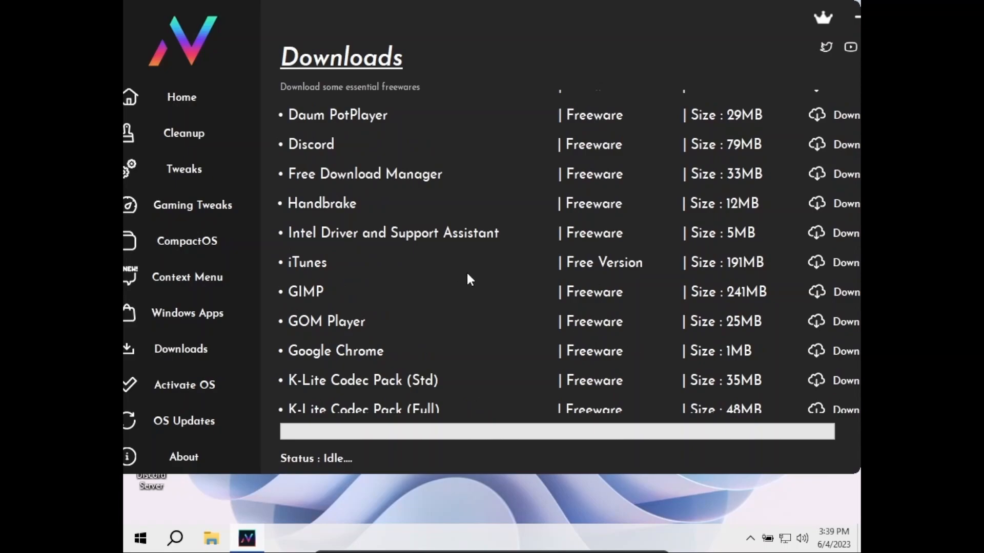
{"action": "mouse_move", "coordinate": [320, 235]}
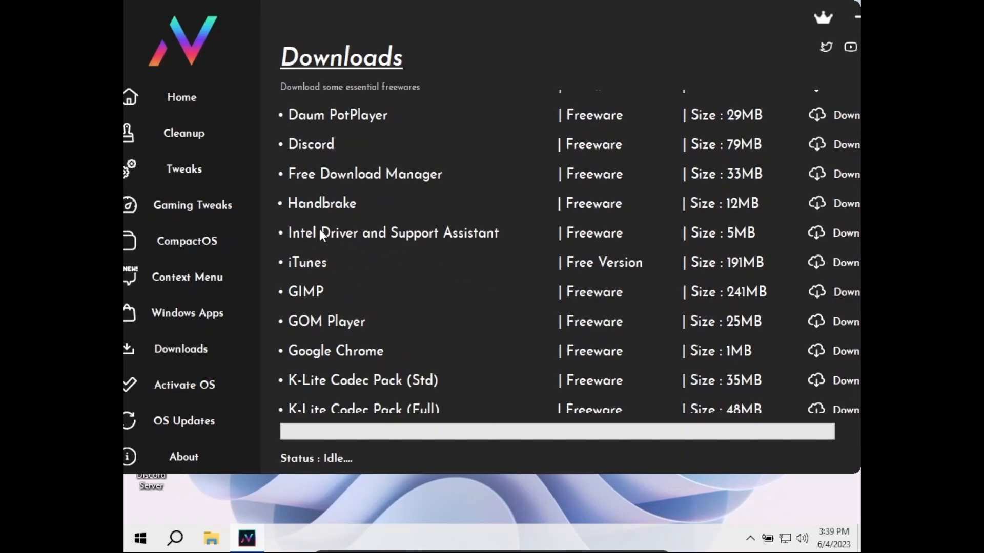
{"action": "mouse_move", "coordinate": [313, 137]}
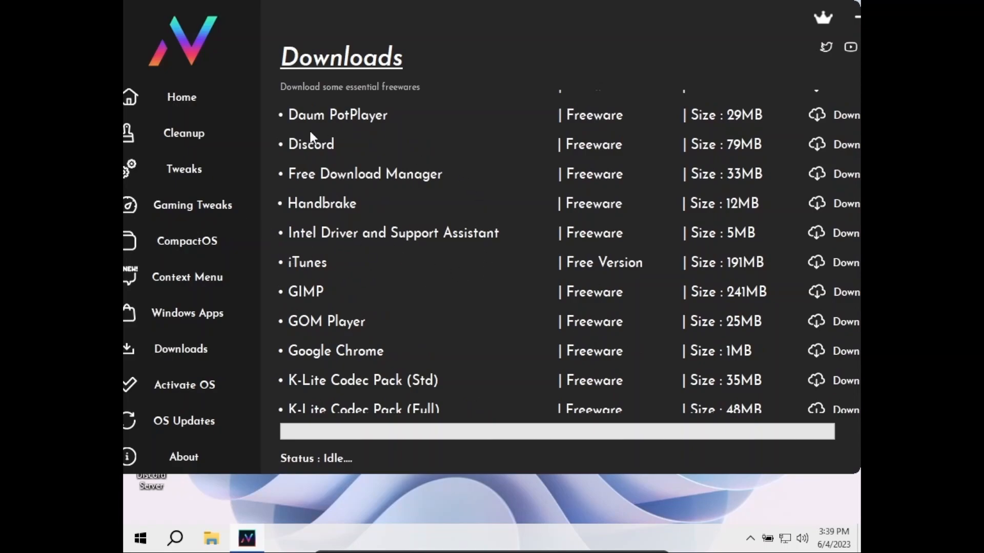
{"action": "scroll", "scroll_direction": "down", "scroll_amount": 3}
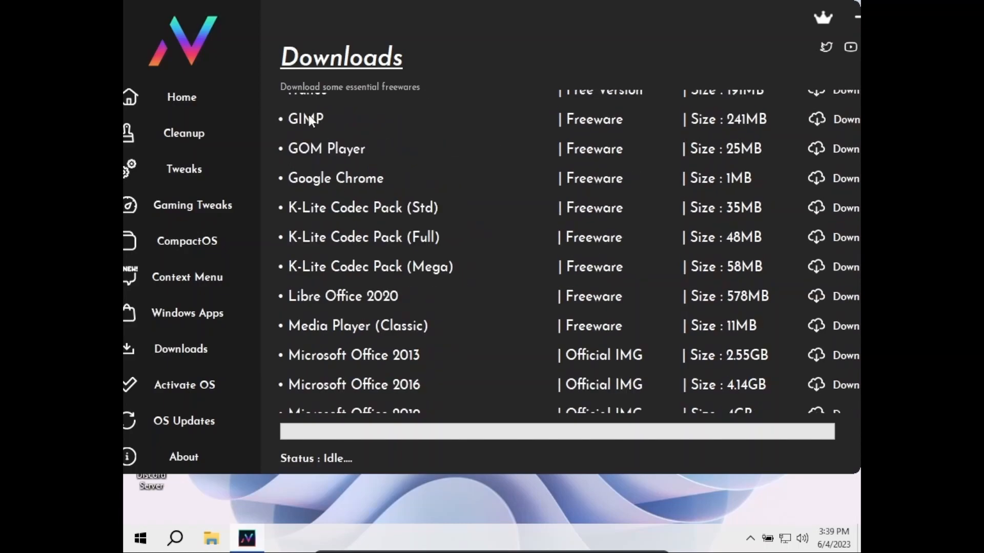
{"action": "mouse_move", "coordinate": [354, 183]}
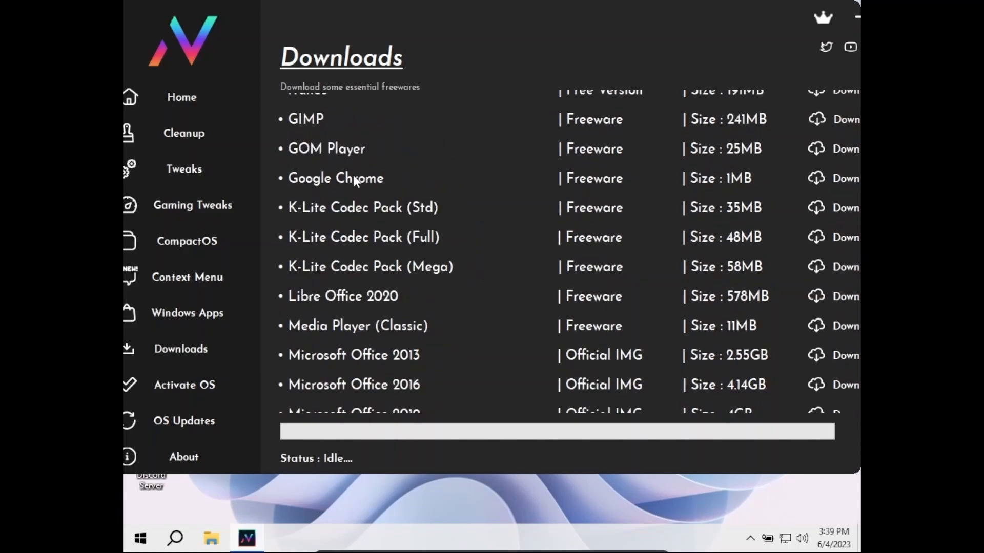
{"action": "scroll", "scroll_direction": "down", "scroll_amount": 3}
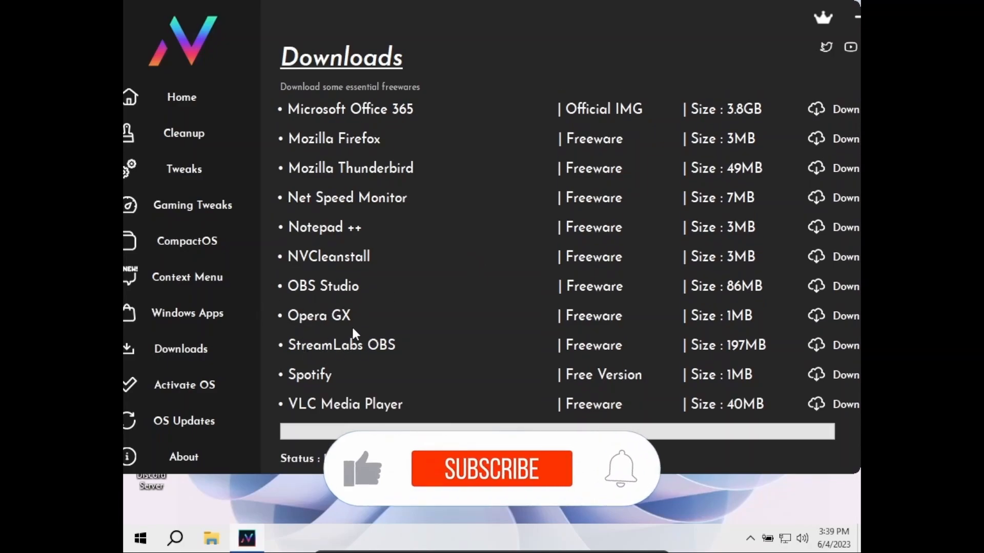
{"action": "left_click", "coordinate": [492, 469]}
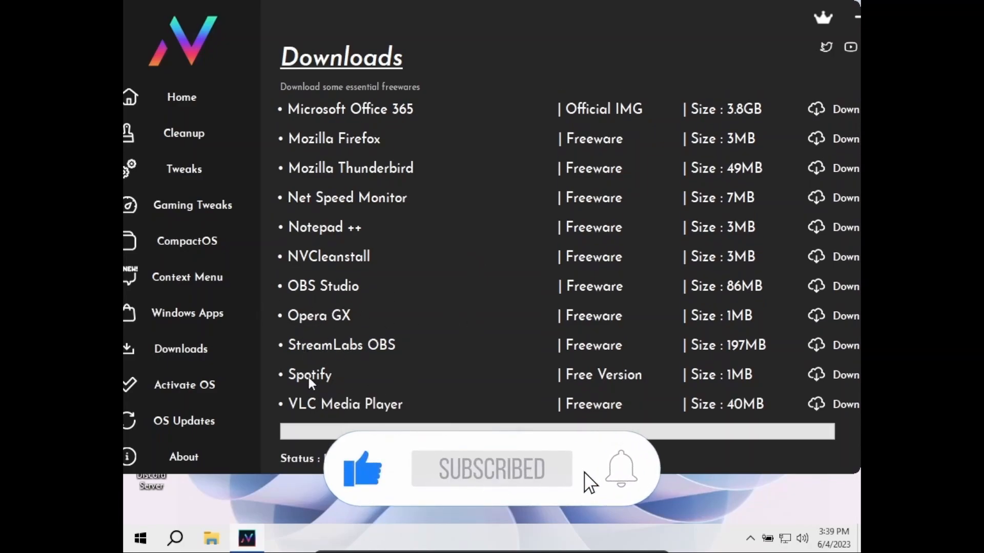